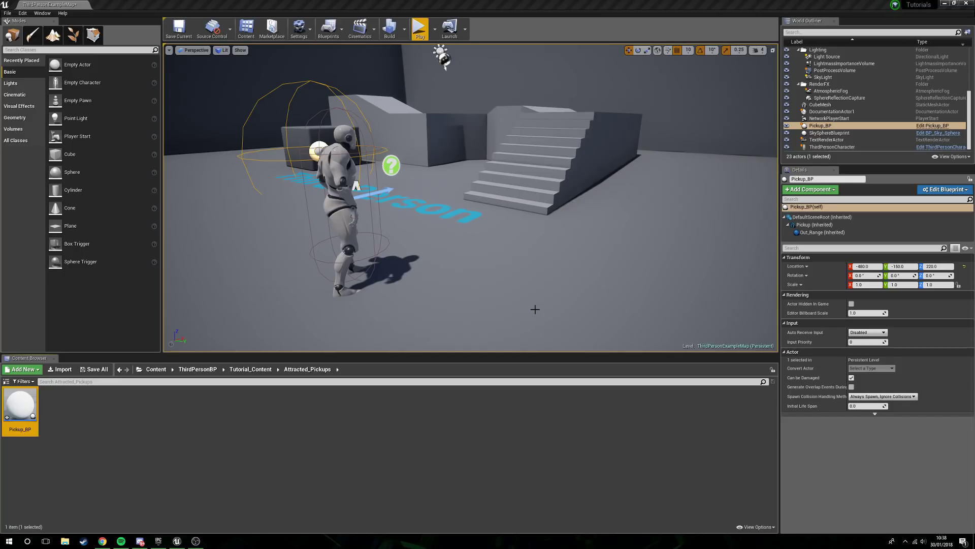
mouse_move(500, 248)
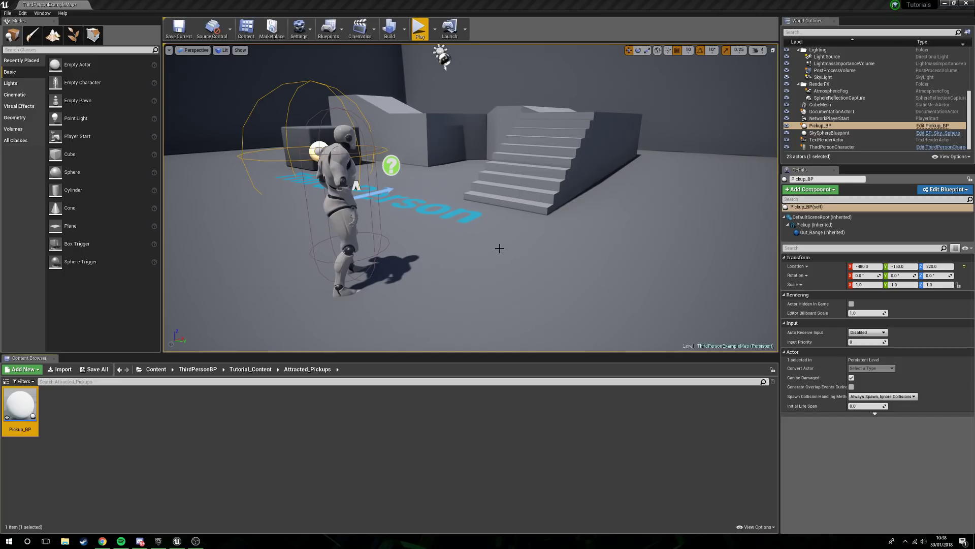
mouse_move(454, 286)
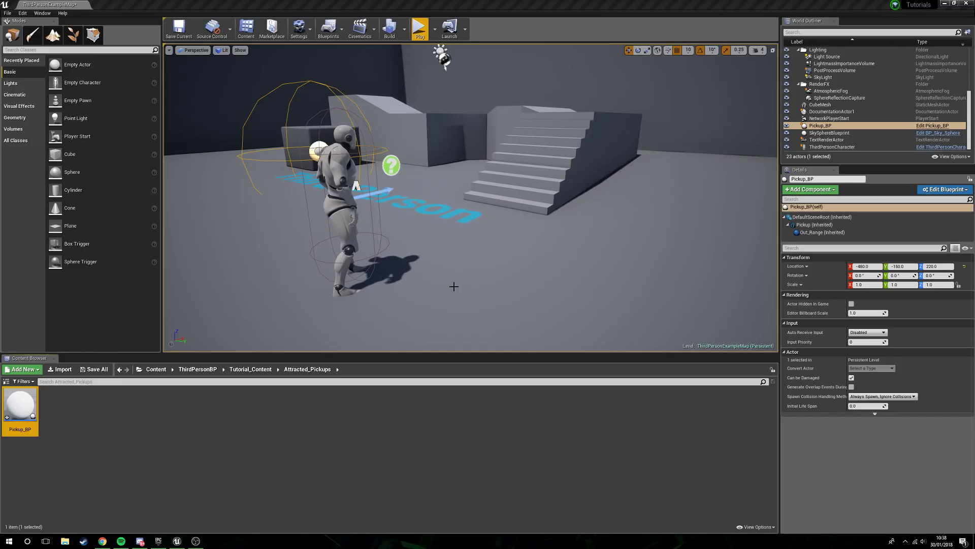
Create an Actor Blueprint class named Pickups_BP in Attracted_Pickups and open it in the Blueprint editor
left_click(419, 29)
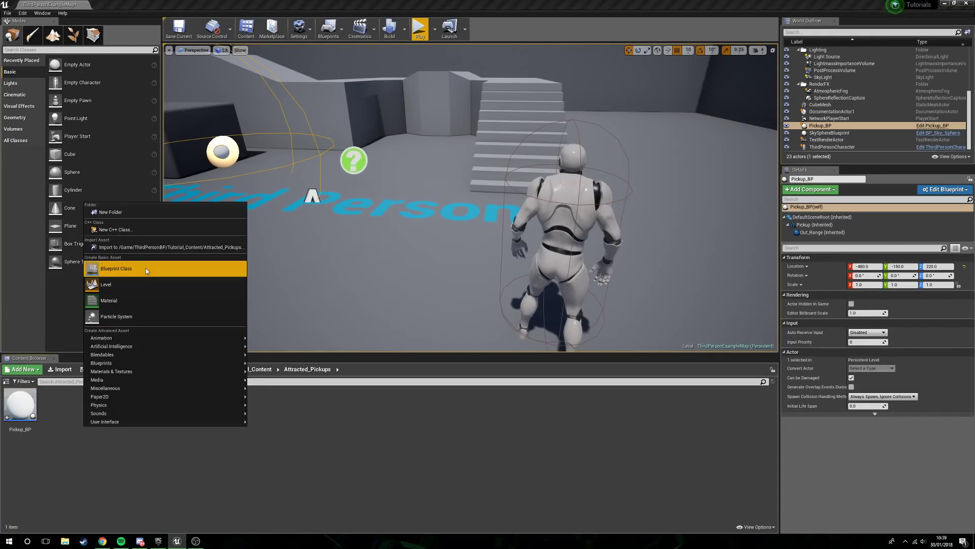
left_click(116, 268)
type("Pickups_BP")
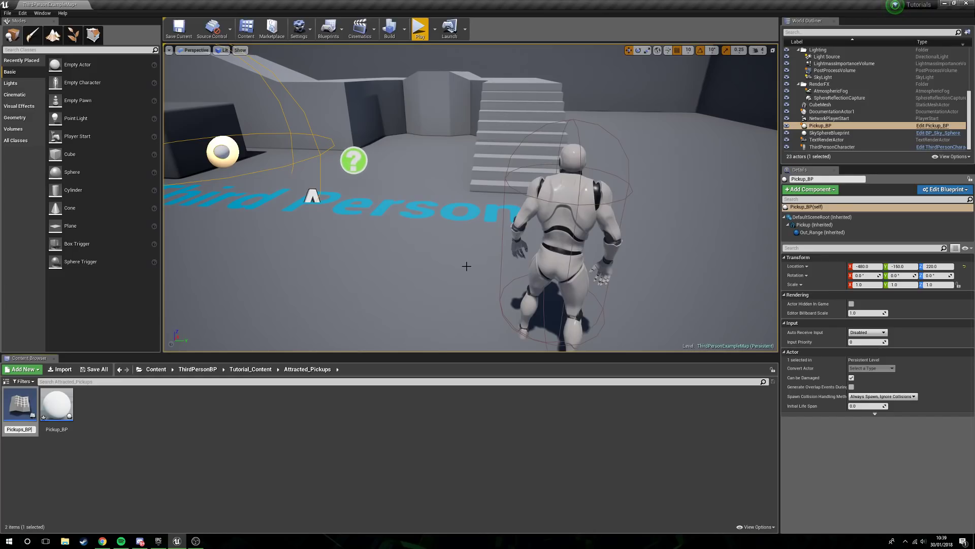
left_click(56, 403)
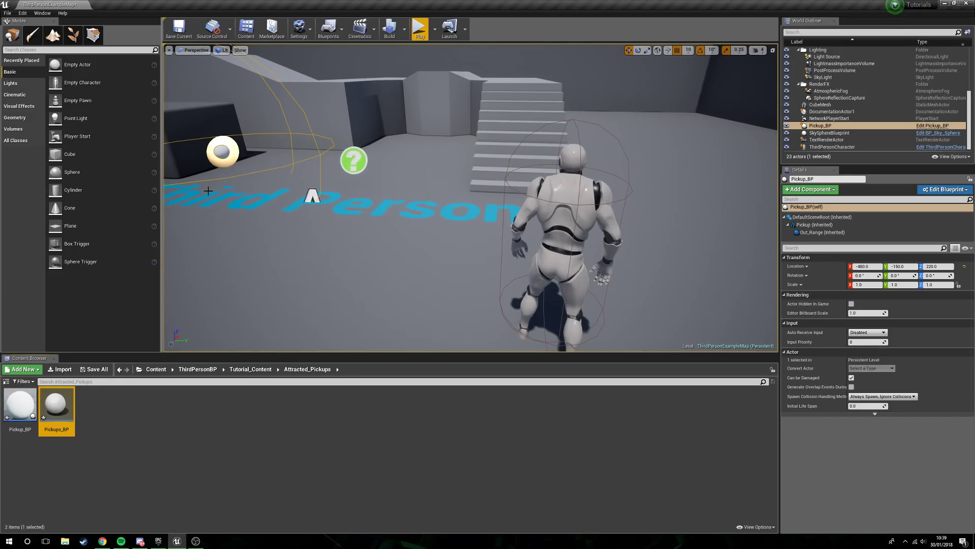
left_click(223, 152)
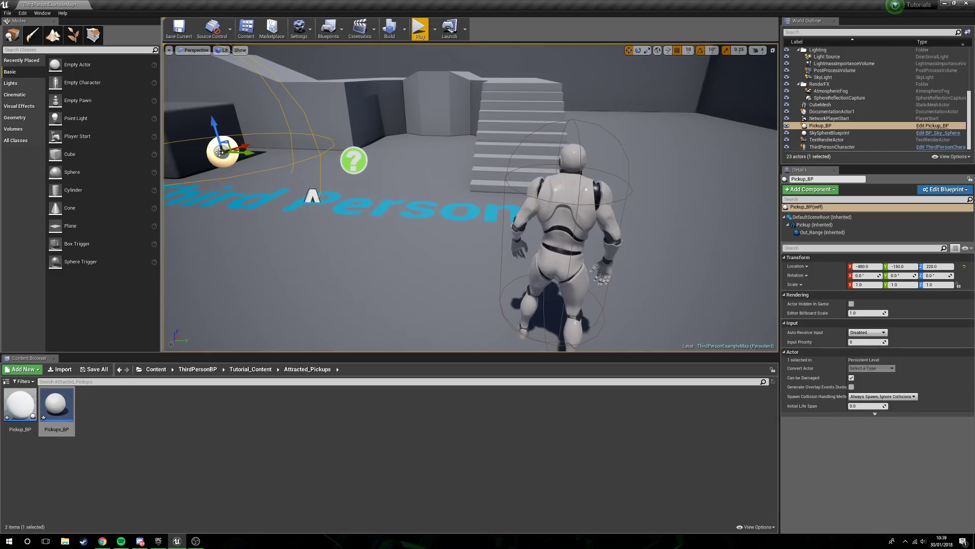
double_click(56, 405)
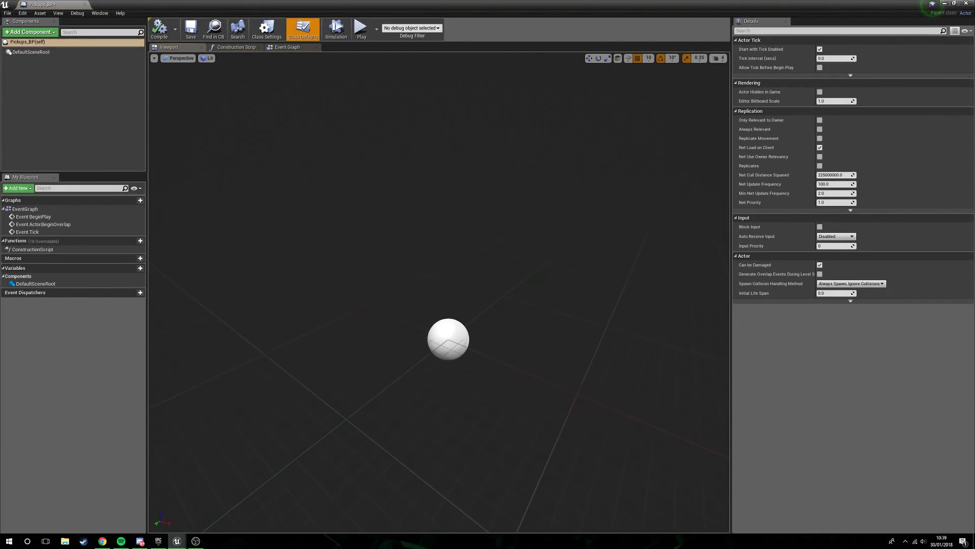
Add a Sphere static mesh component under the default scene root of Pickups_BP
left_click(29, 32)
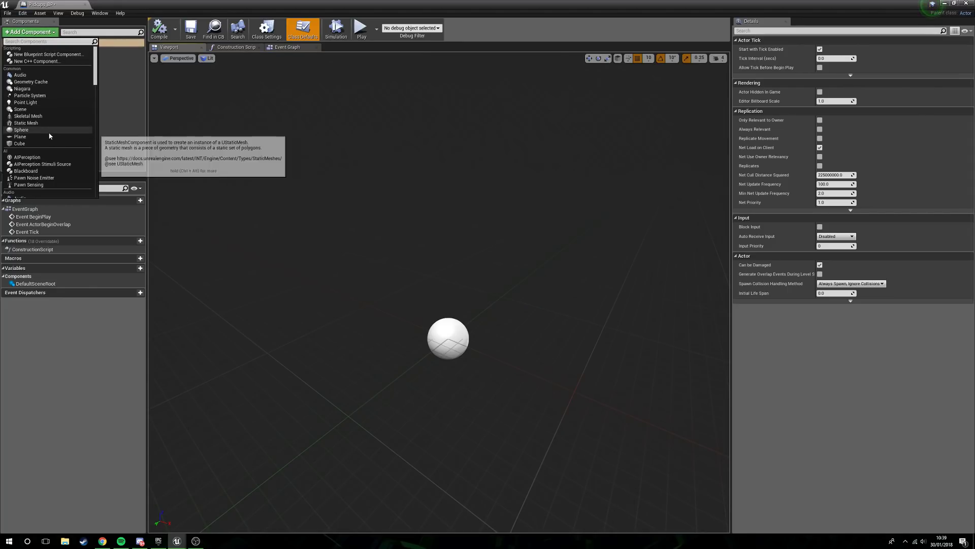
left_click(22, 129)
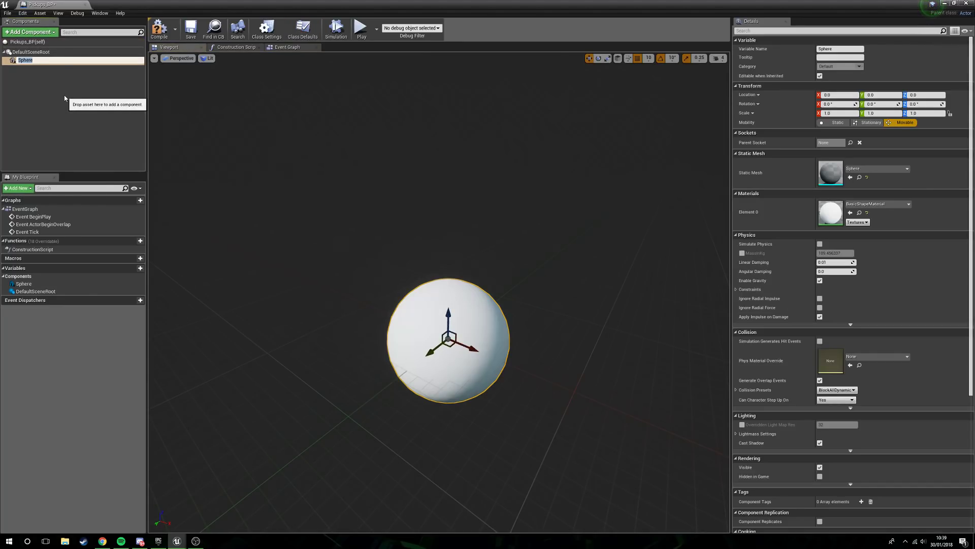
mouse_move(24, 59)
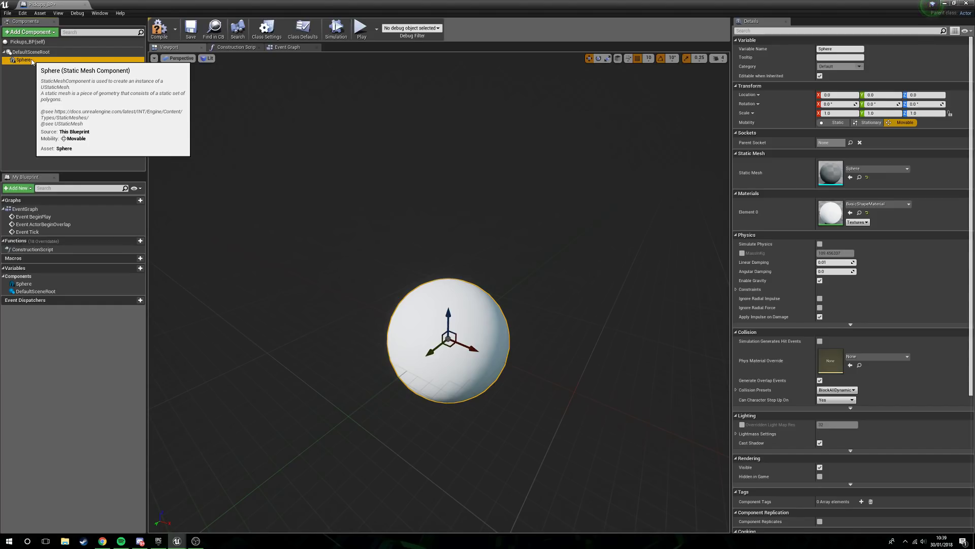
mouse_move(427, 237)
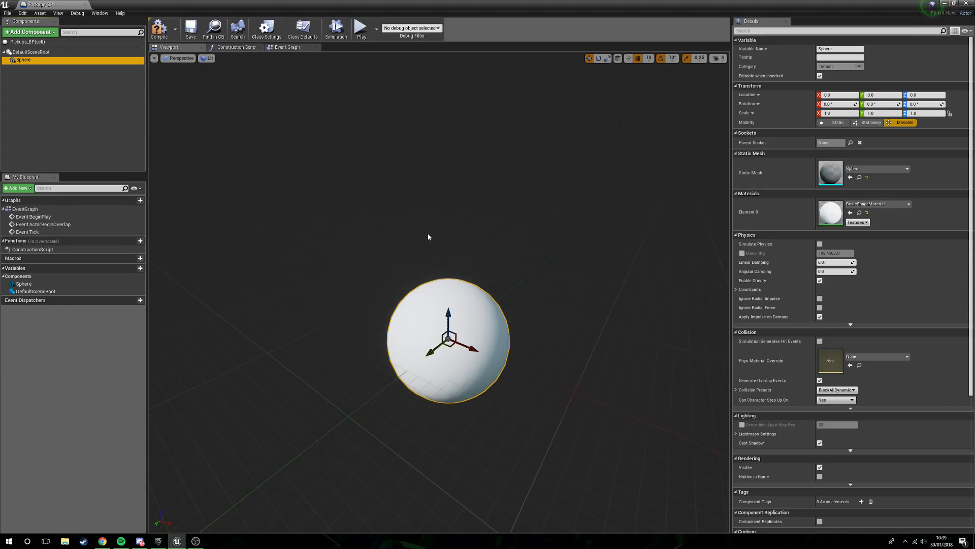
mouse_move(402, 220)
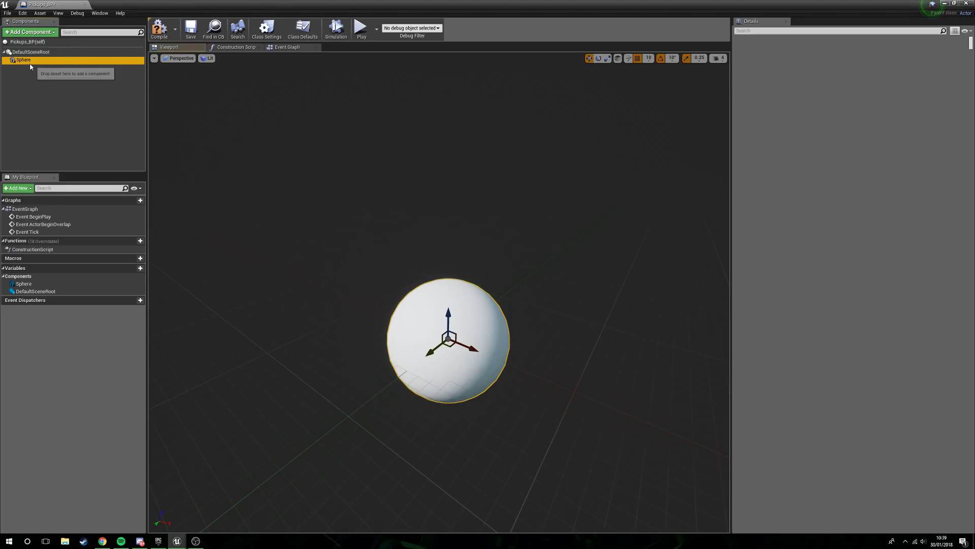
Name the enlarged sphere collision Out_Range and rename the sphere mesh to Pickup
right_click(24, 60)
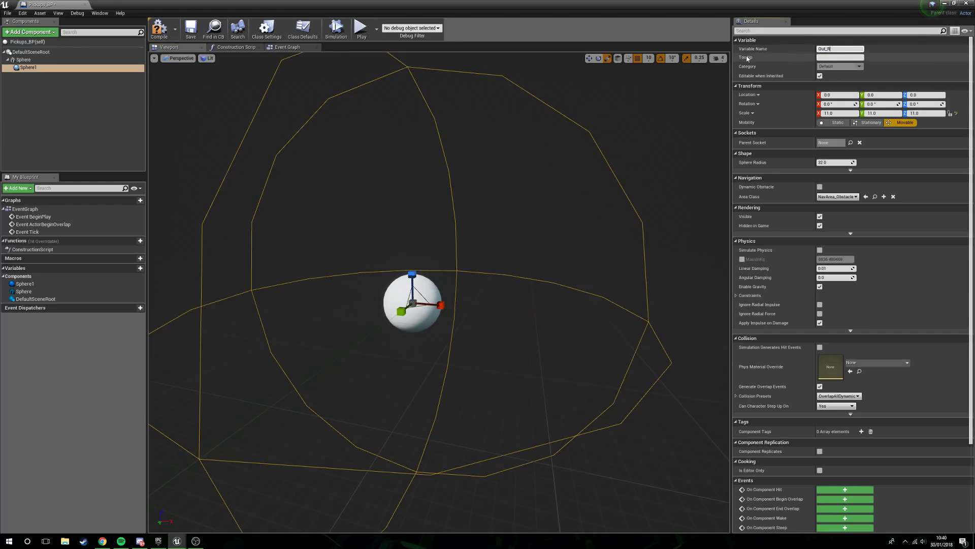
type("Out_Range")
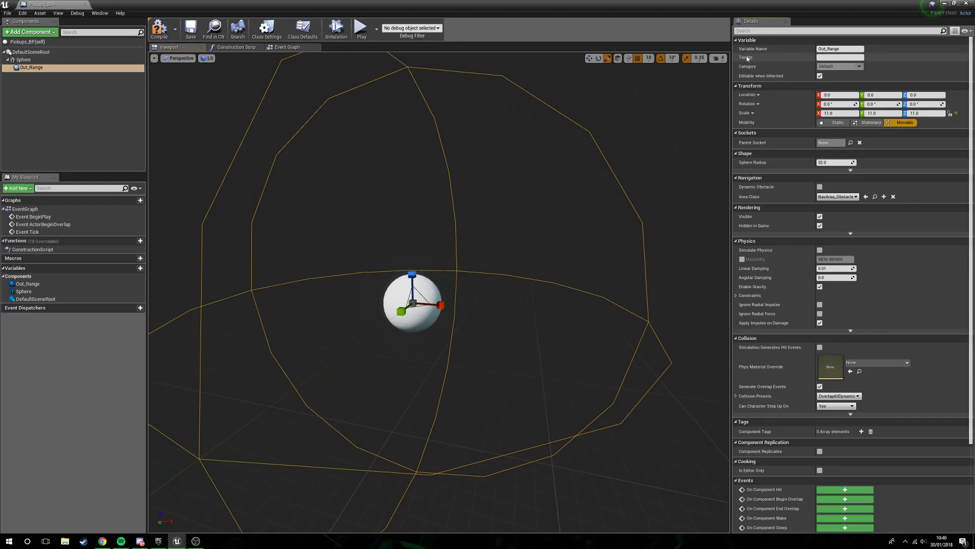
left_click(25, 59)
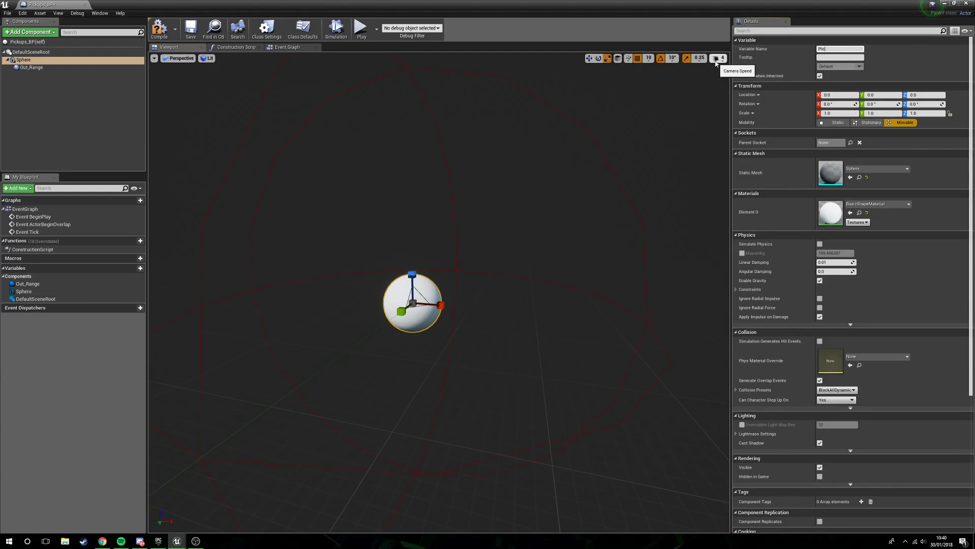
type("Pickup")
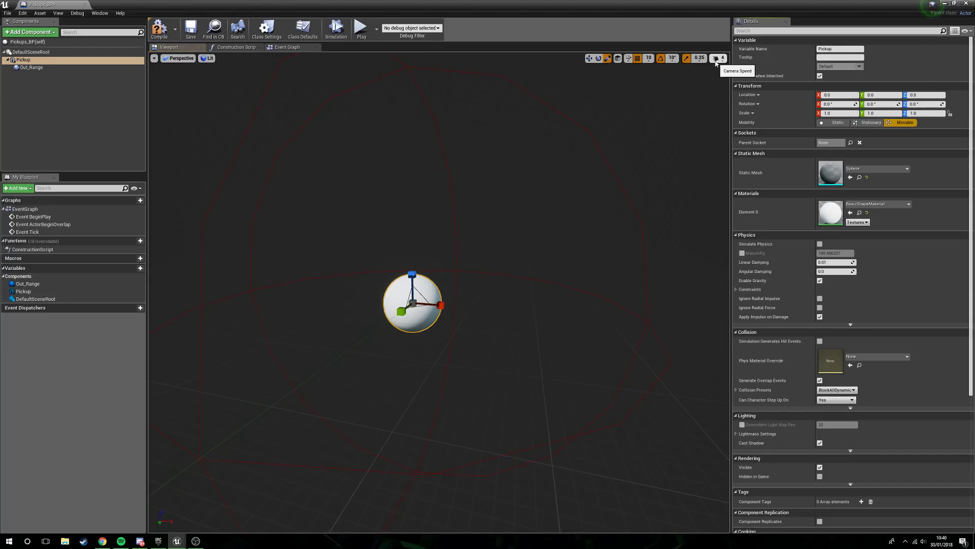
mouse_move(287, 53)
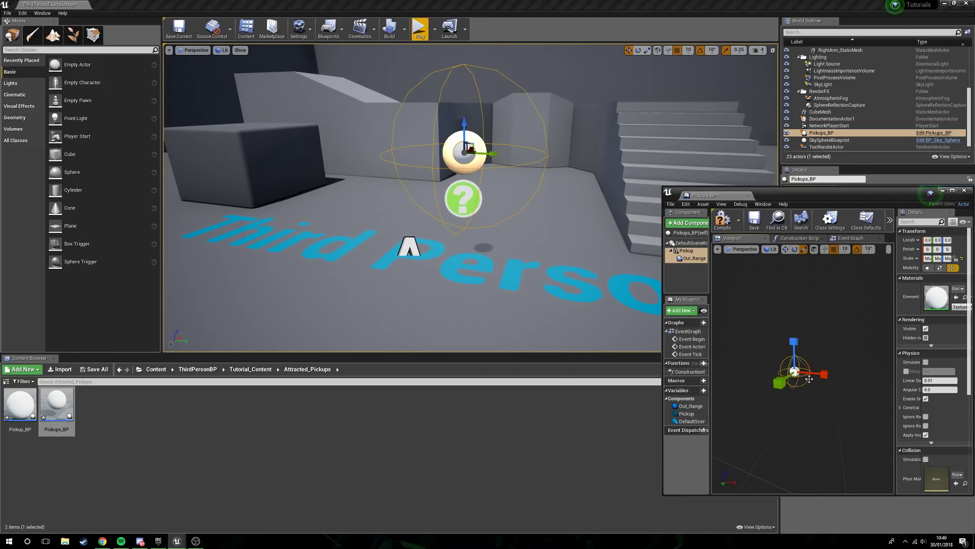
Set the placed instance's Out_Range scale to 25 and play-test the level, then return to Pickups_BP
left_click(692, 258)
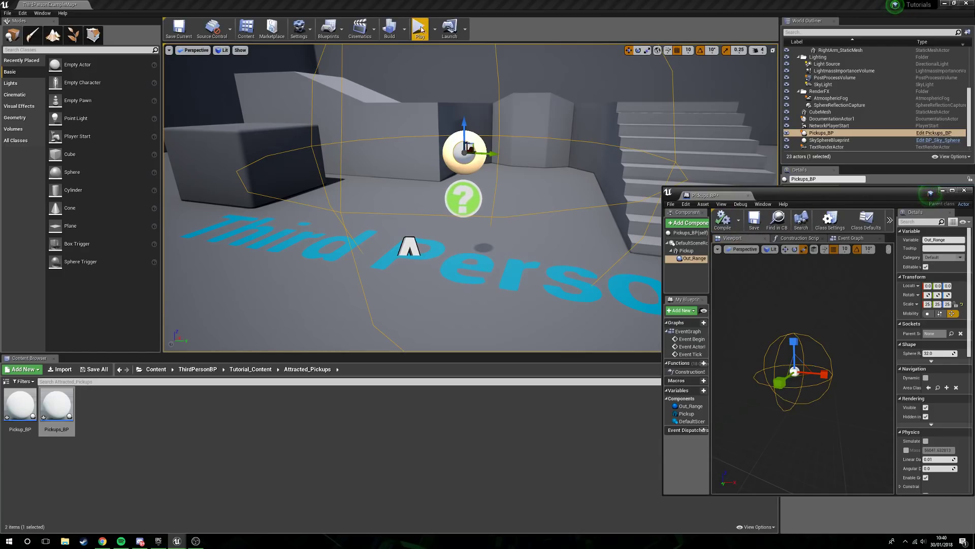
left_click(419, 28)
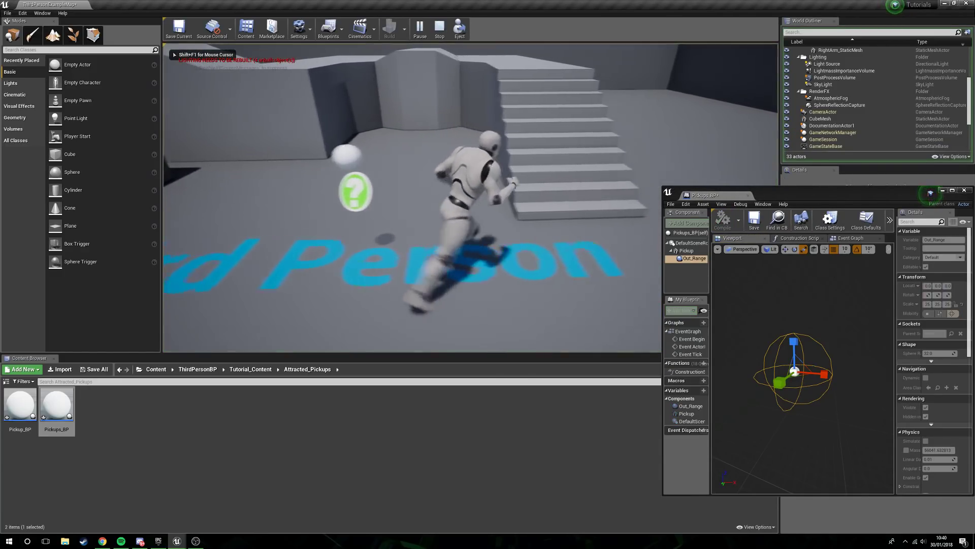
left_click(954, 190)
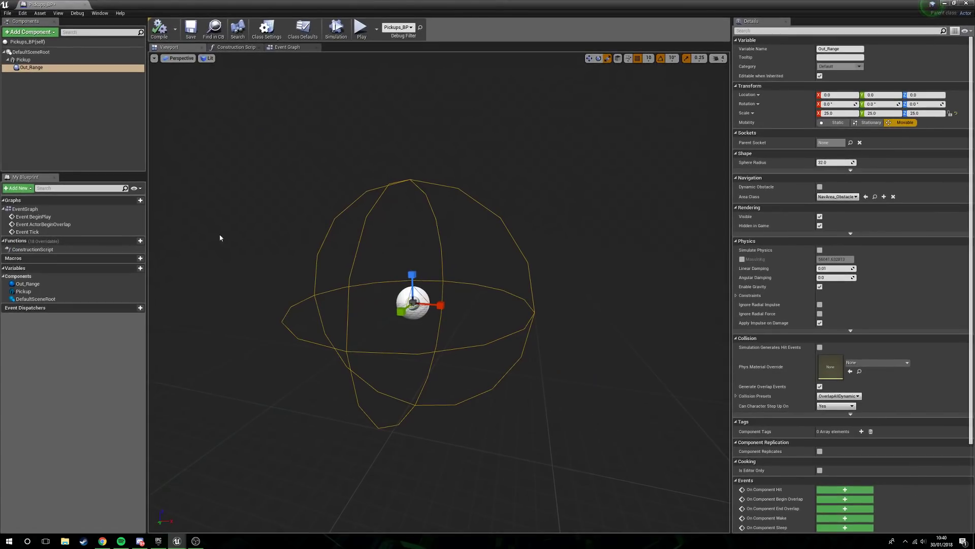
Set the Pickup mesh's collision preset to OverlapAll and recompile the blueprint
left_click(23, 59)
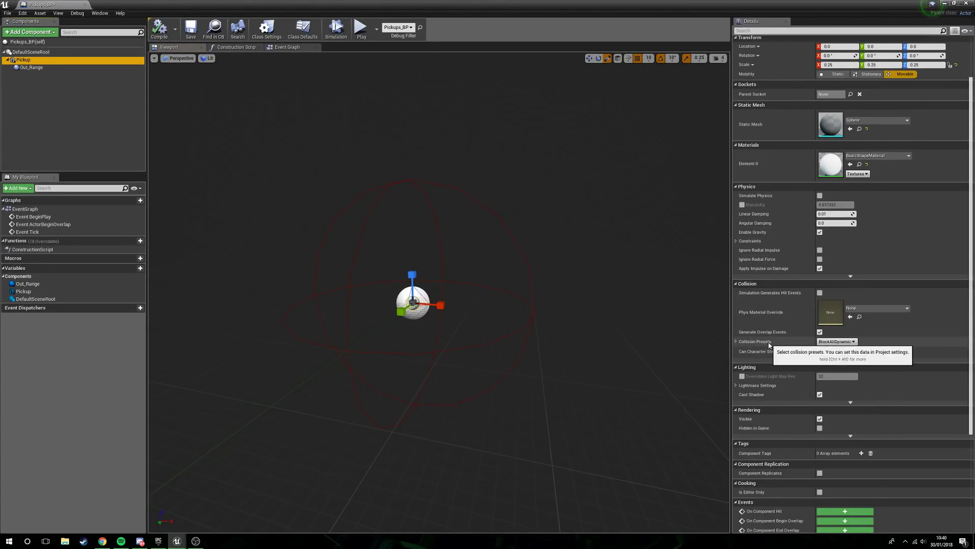
left_click(836, 342)
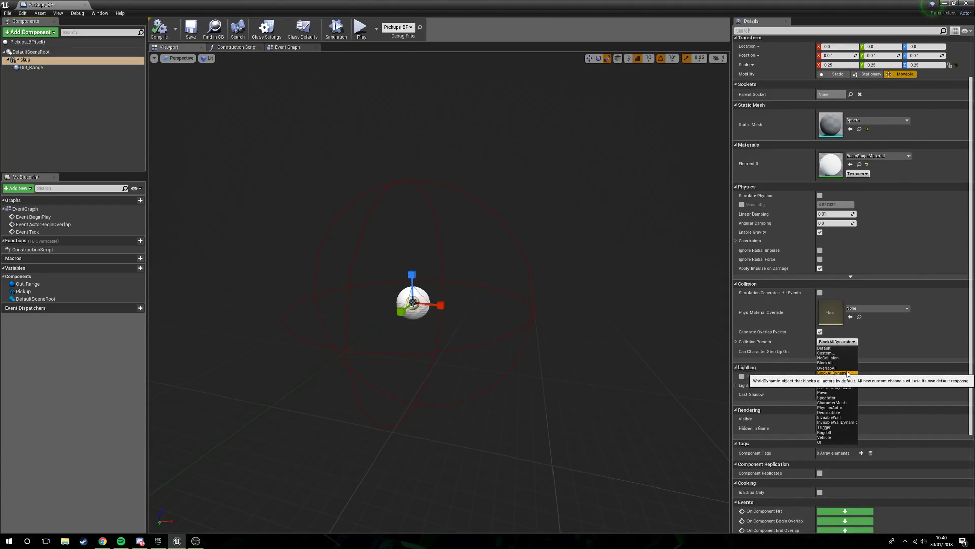
left_click(827, 367)
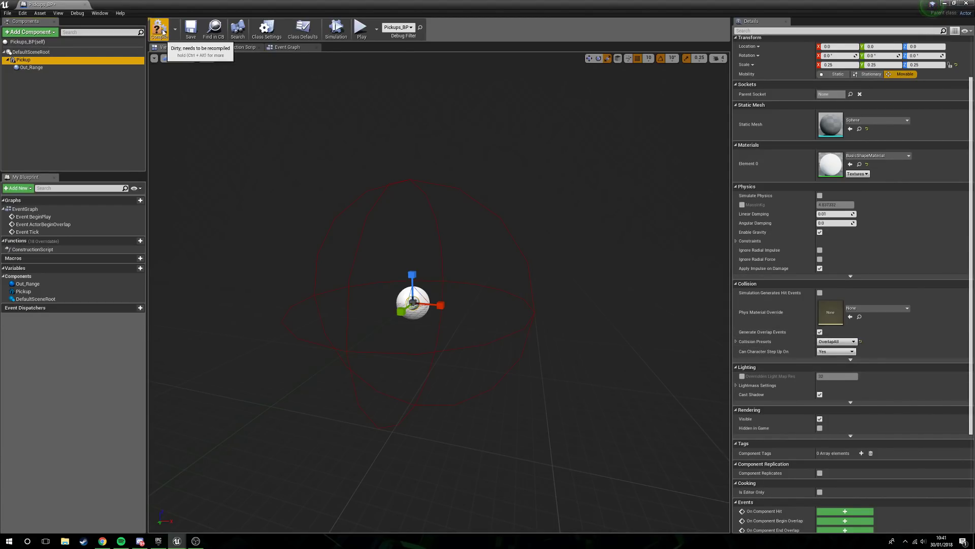
left_click(159, 27)
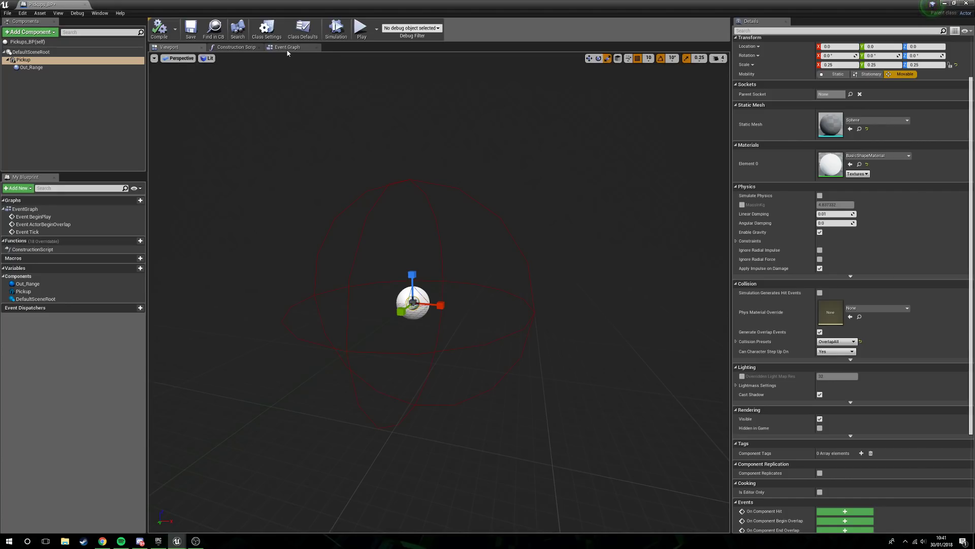
Add an OnComponentBeginOverlap event for Out_Range in the event graph
left_click(288, 47)
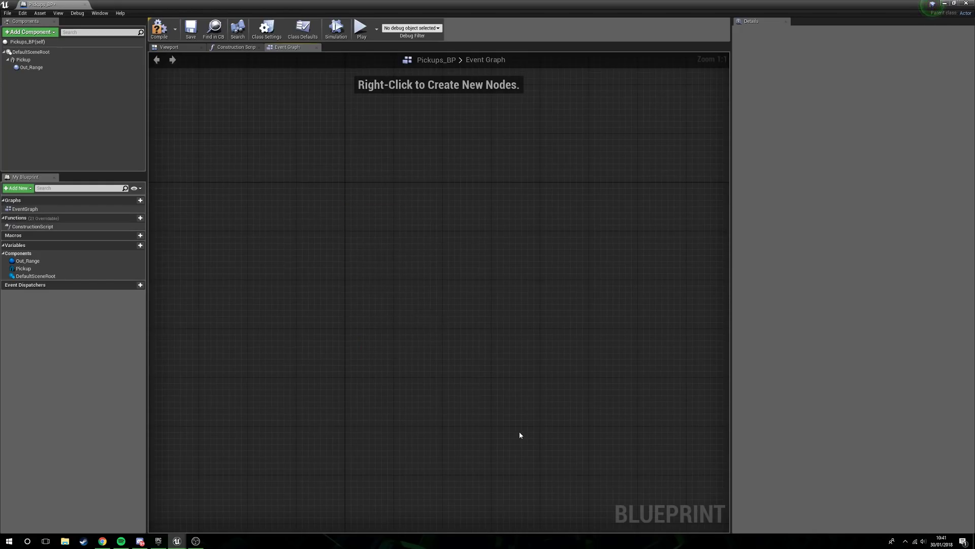
left_click(31, 67)
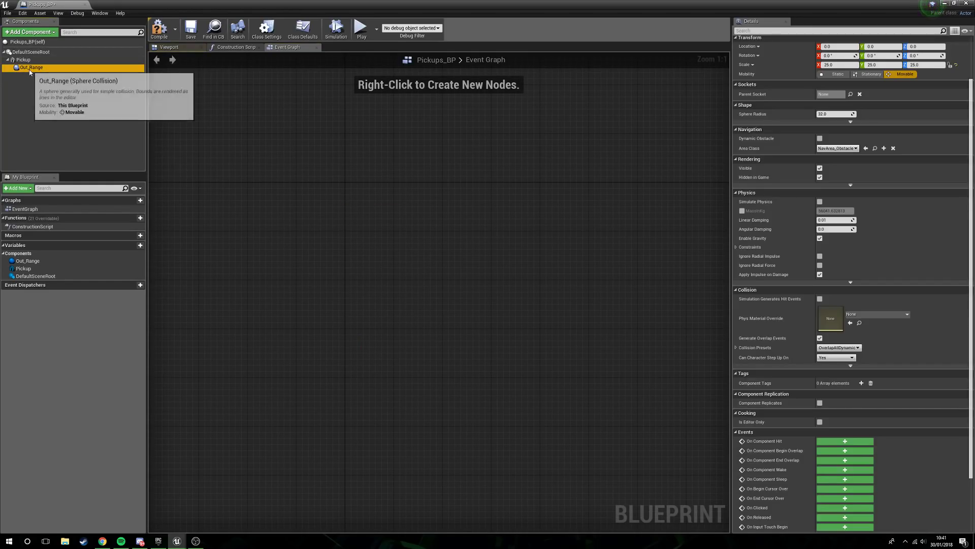
right_click(29, 67)
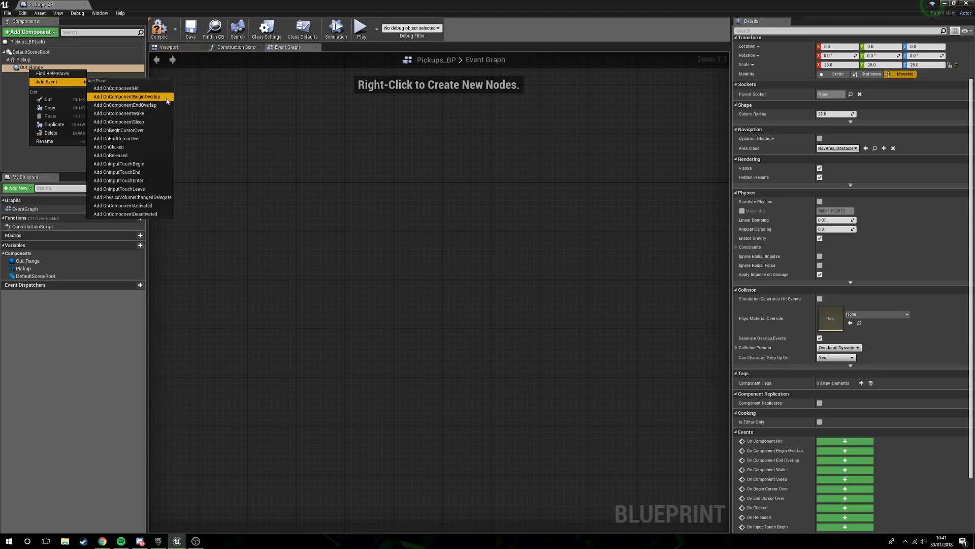
left_click(127, 97)
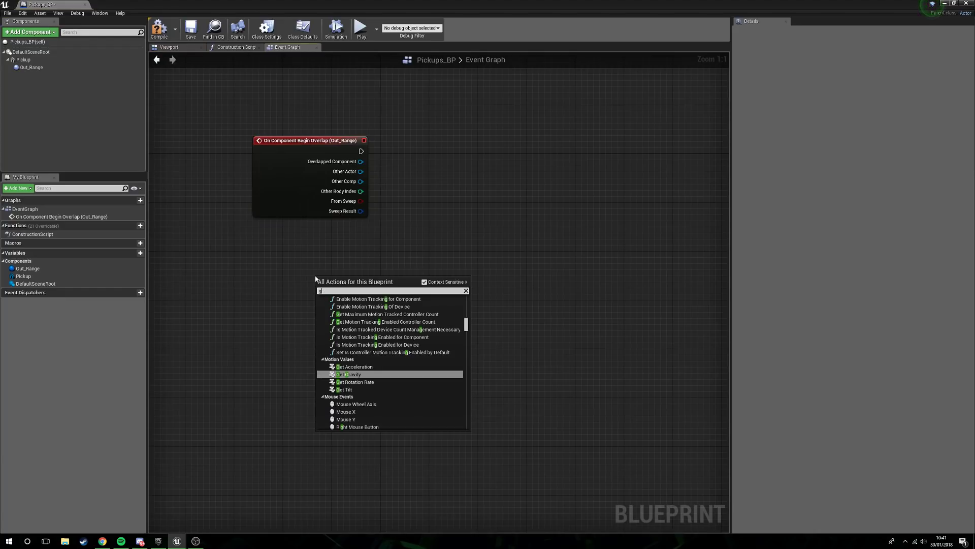
Compare Other Actor with Get Player Character using an object equality check
type("get player ch")
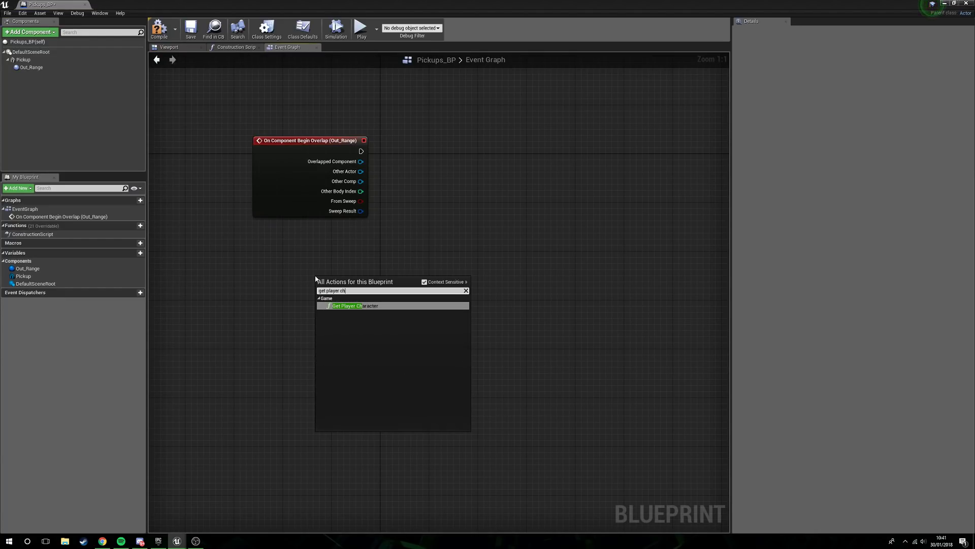
left_click(348, 306)
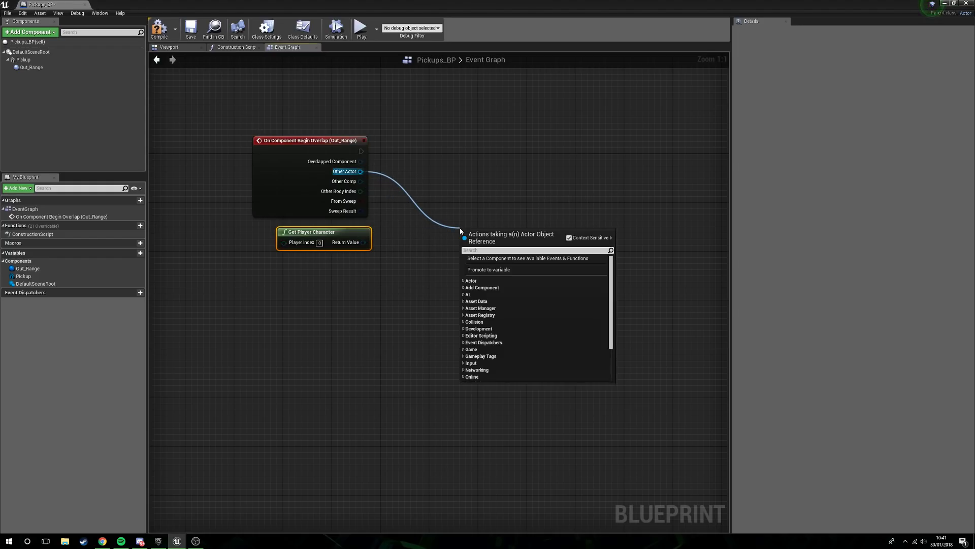
type("equal")
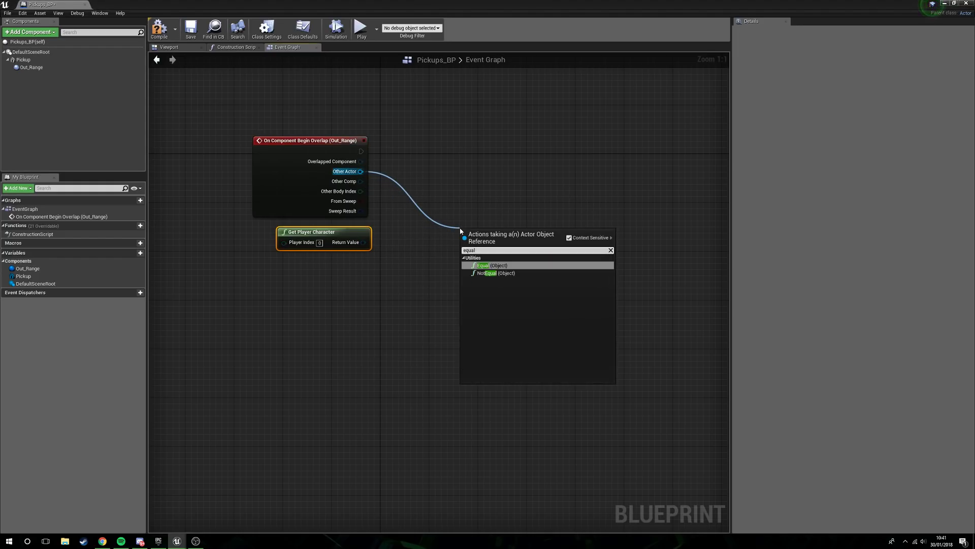
left_click(482, 265)
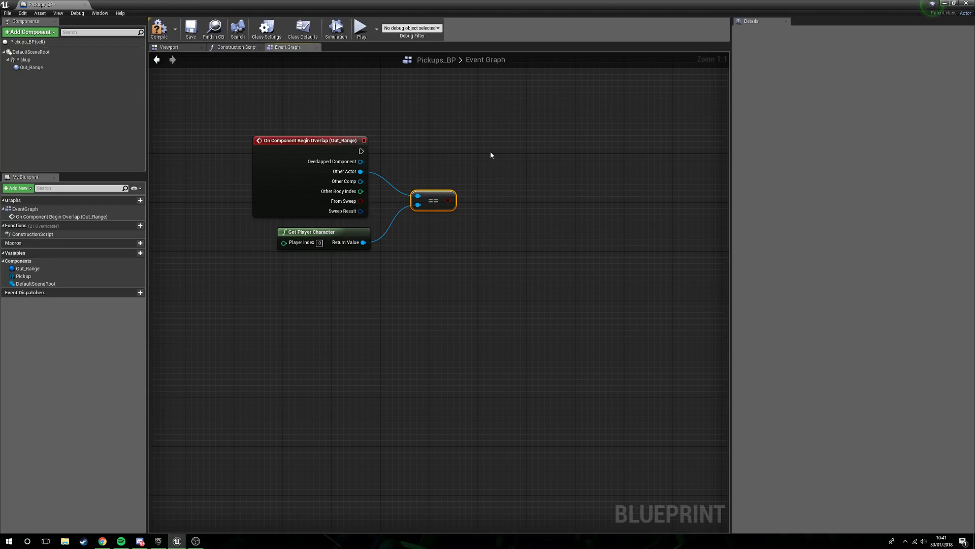
left_click_drag(361, 151, 492, 163)
type("bra")
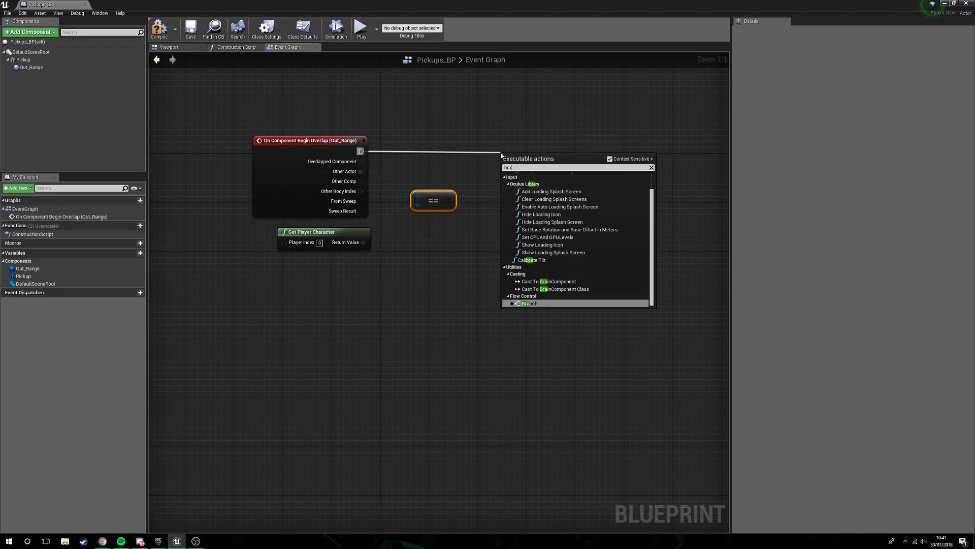
Branch on that comparison and, when true, trigger the timeline's Play from Start
left_click(529, 302)
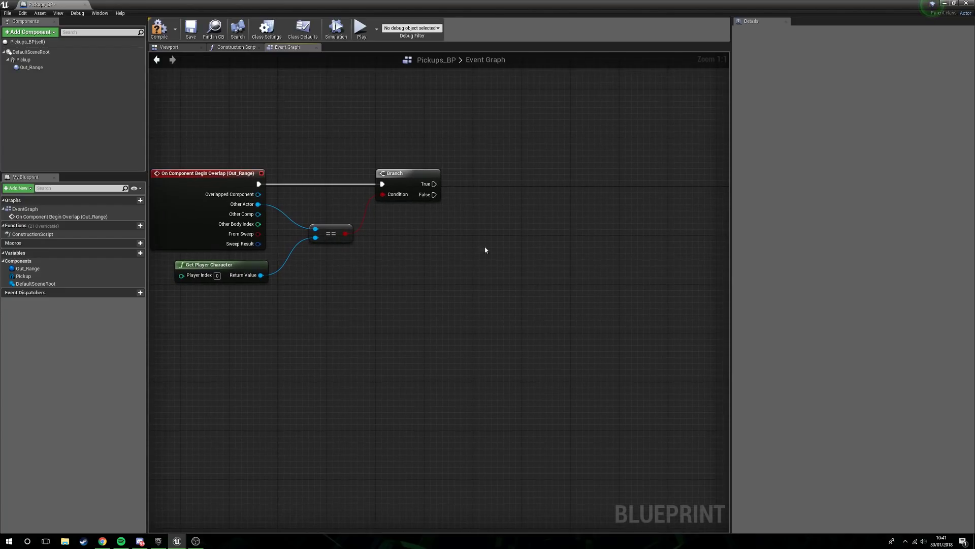
left_click_drag(433, 184, 532, 199)
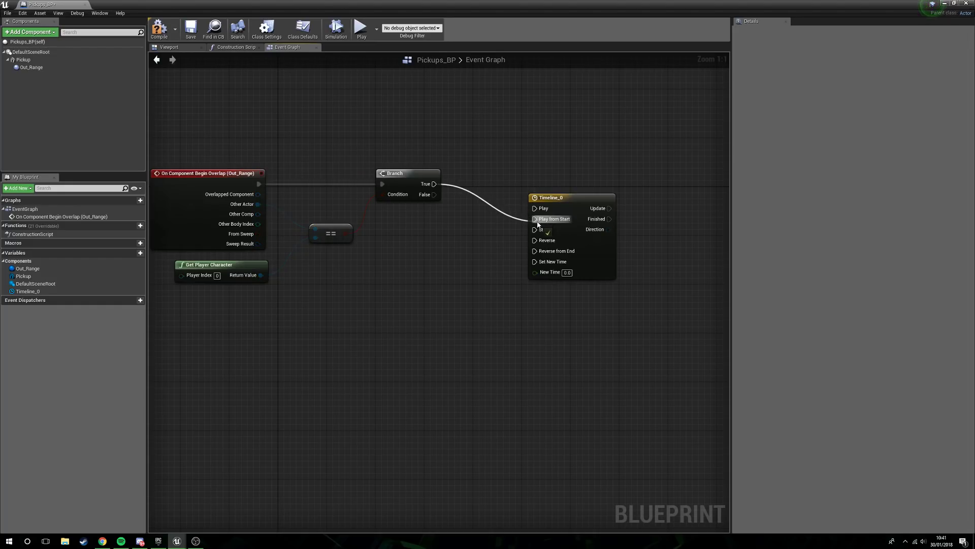
left_click_drag(560, 197, 536, 160)
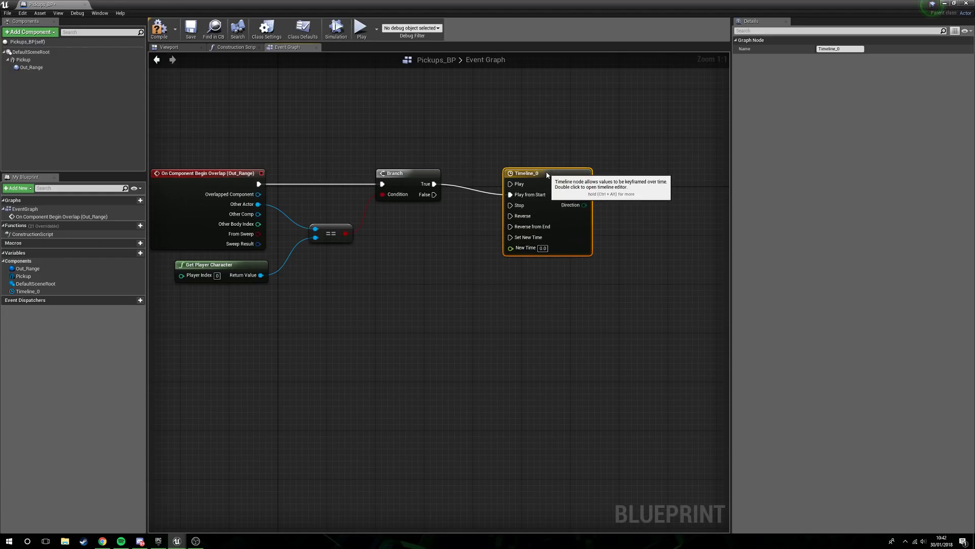
Set Timeline_0's length to 2.00 seconds and return to the event graph
double_click(527, 173)
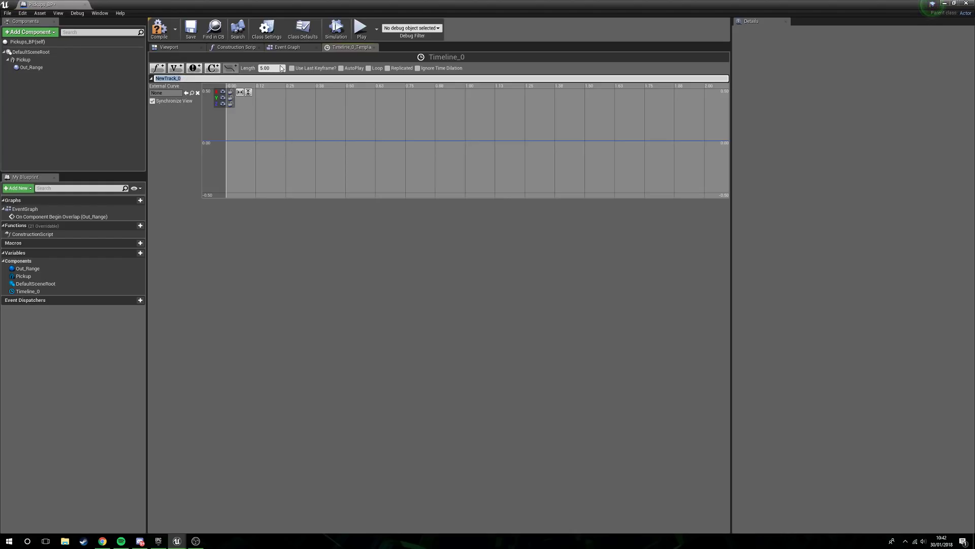
type("2.00")
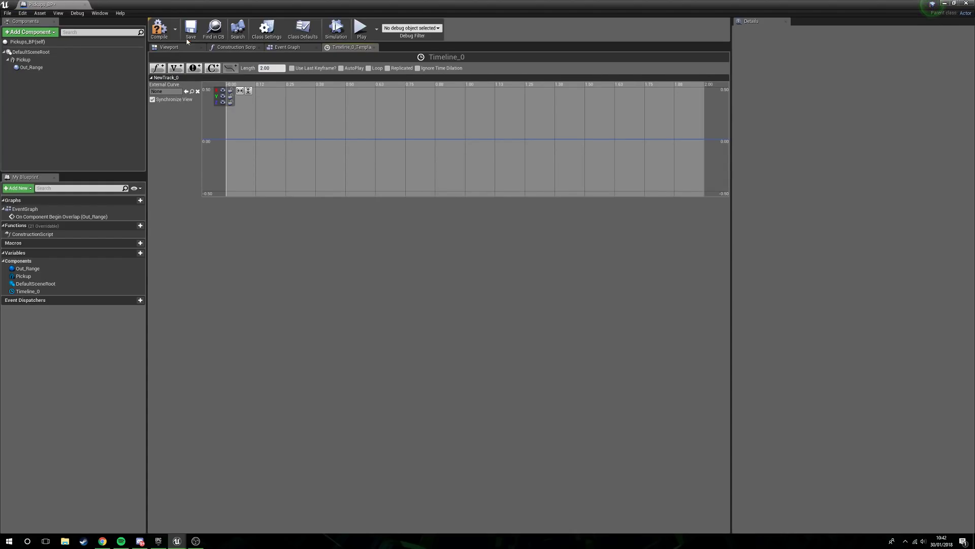
left_click(288, 47)
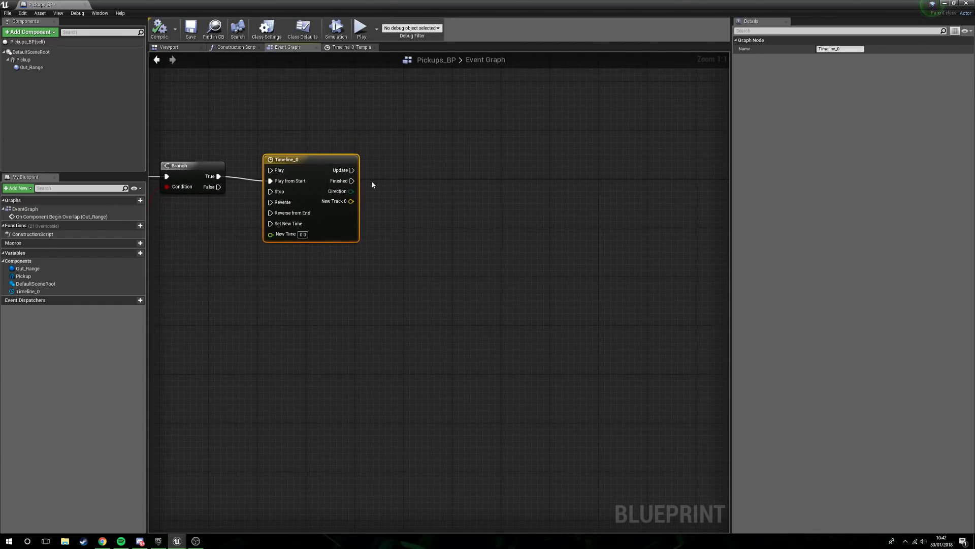
Drive SetActorLocation from Update, interpolating with VInterp To from the pickup's location via GetActorTransform and Break Transform
left_click_drag(352, 170, 513, 185)
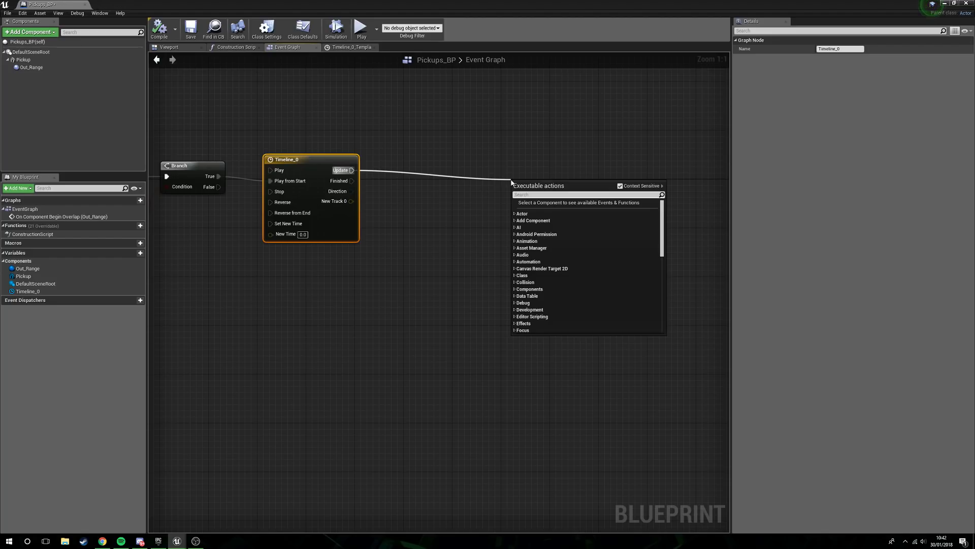
type("set actor tran")
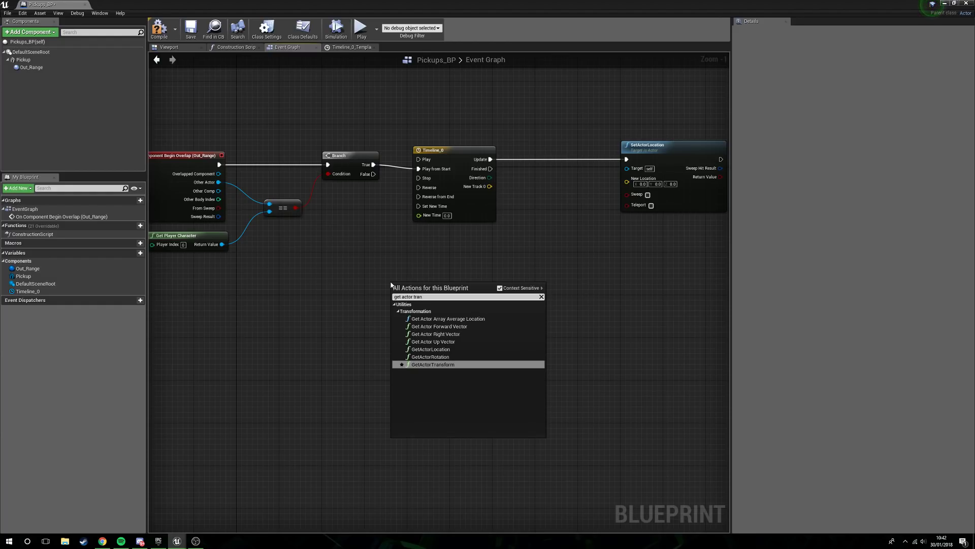
left_click(433, 363)
type("br")
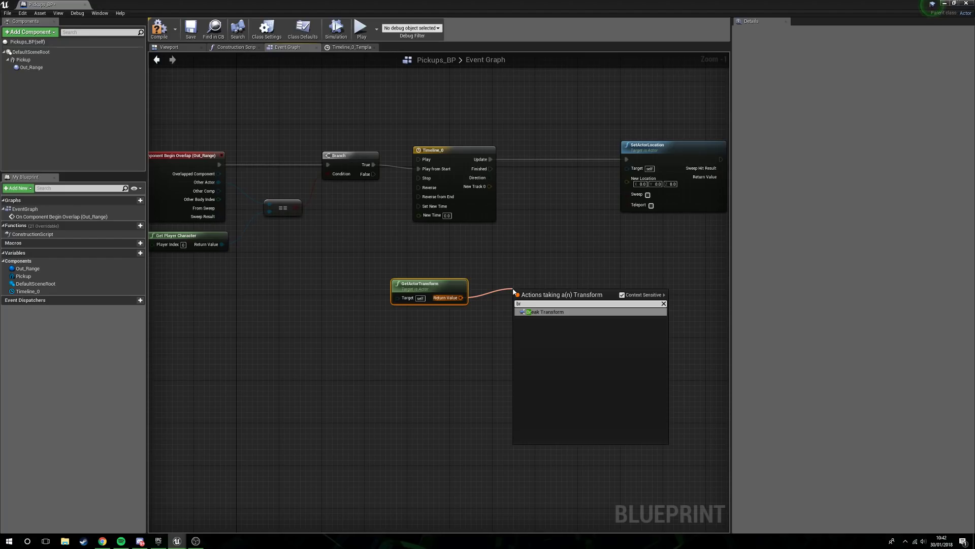
left_click(547, 312)
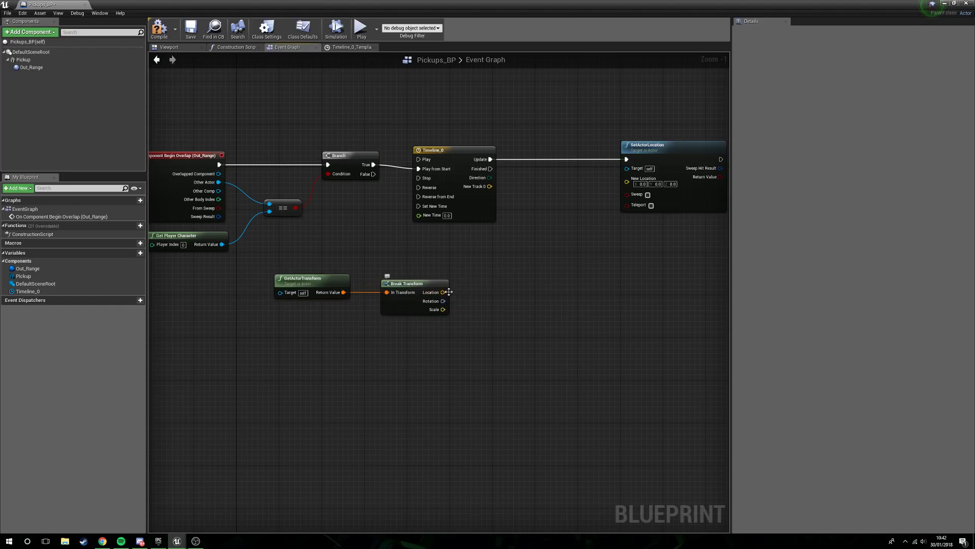
left_click_drag(442, 292, 539, 298)
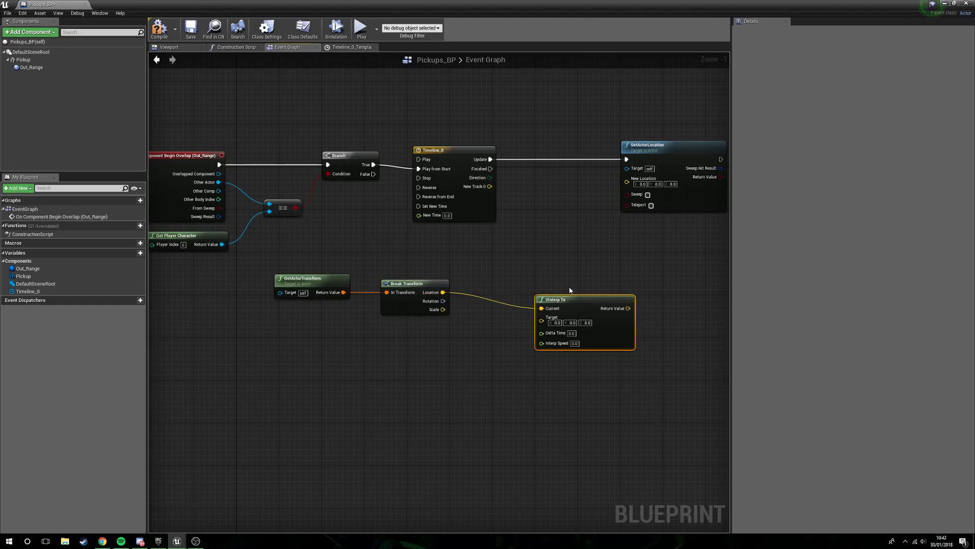
left_click_drag(569, 299, 531, 283)
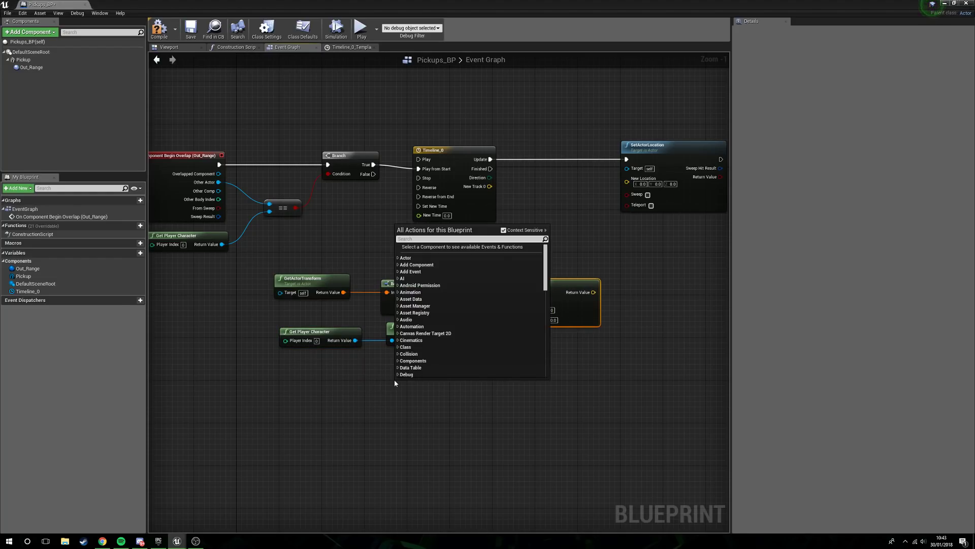
Feed Get World Delta Seconds into VInterp To and target the player character's location
type("get world")
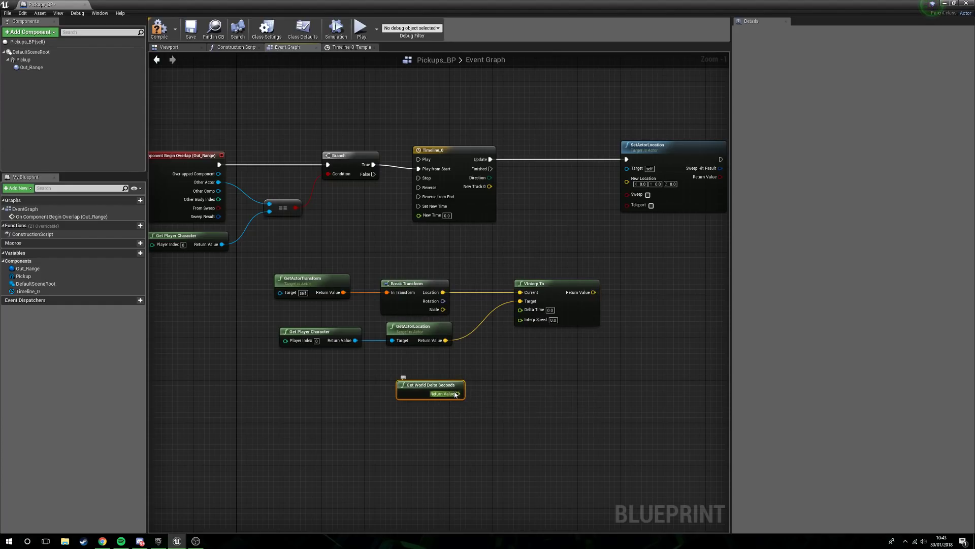
left_click_drag(458, 393, 519, 311)
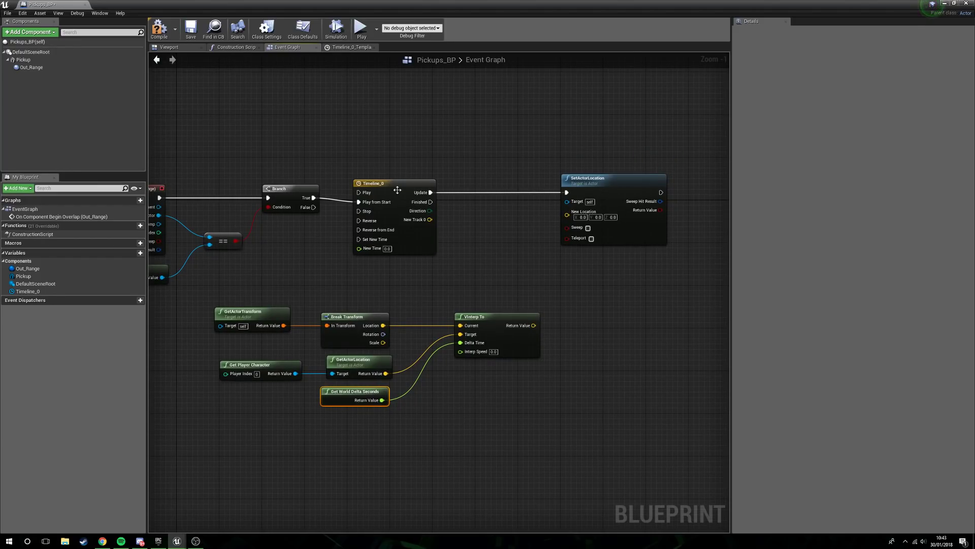
left_click_drag(429, 219, 508, 270)
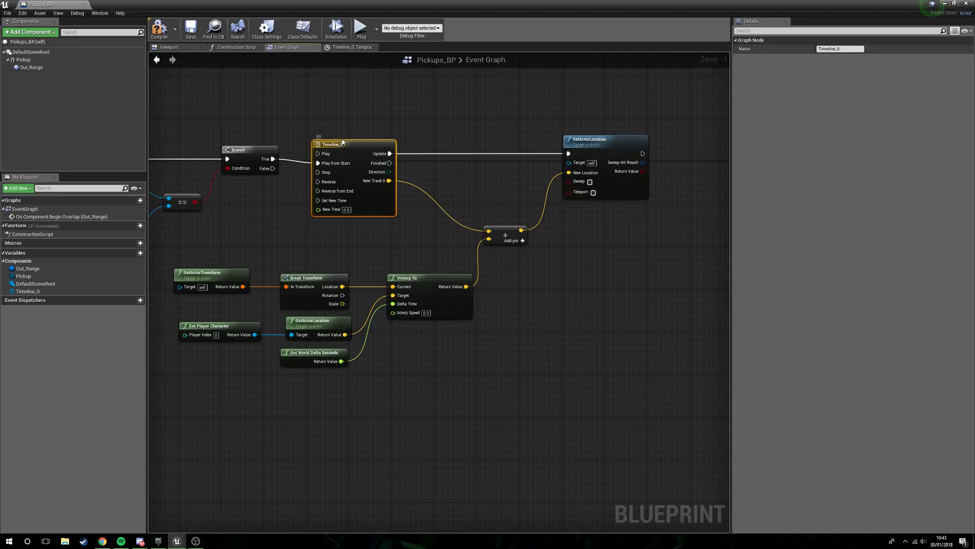
mouse_move(384, 182)
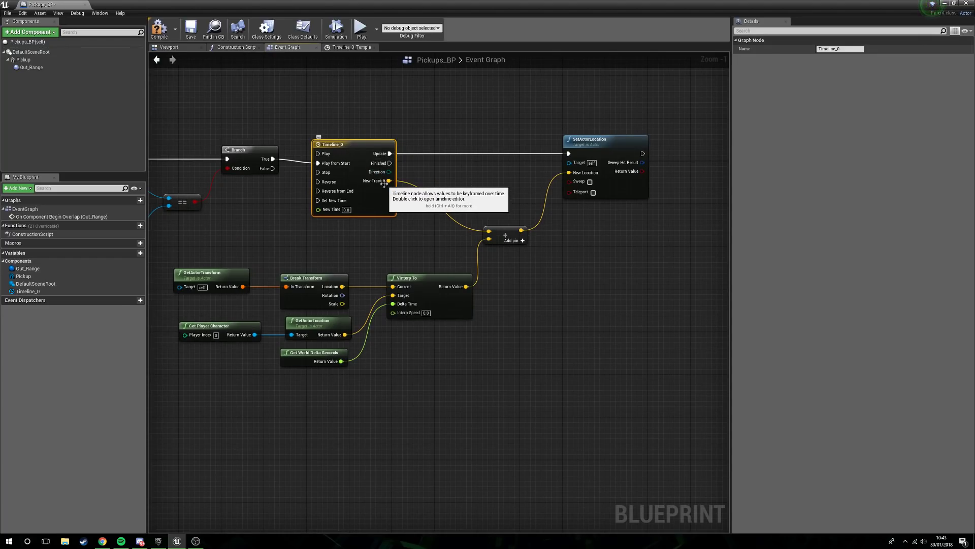
mouse_move(466, 225)
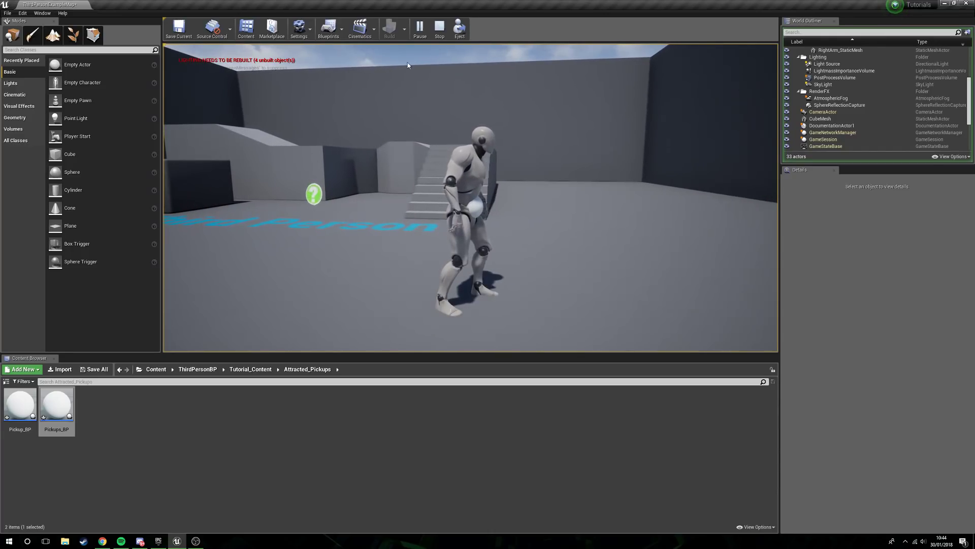
Set VInterp To's Interp Speed to 15 and play-test the pickup flying toward the player
double_click(56, 401)
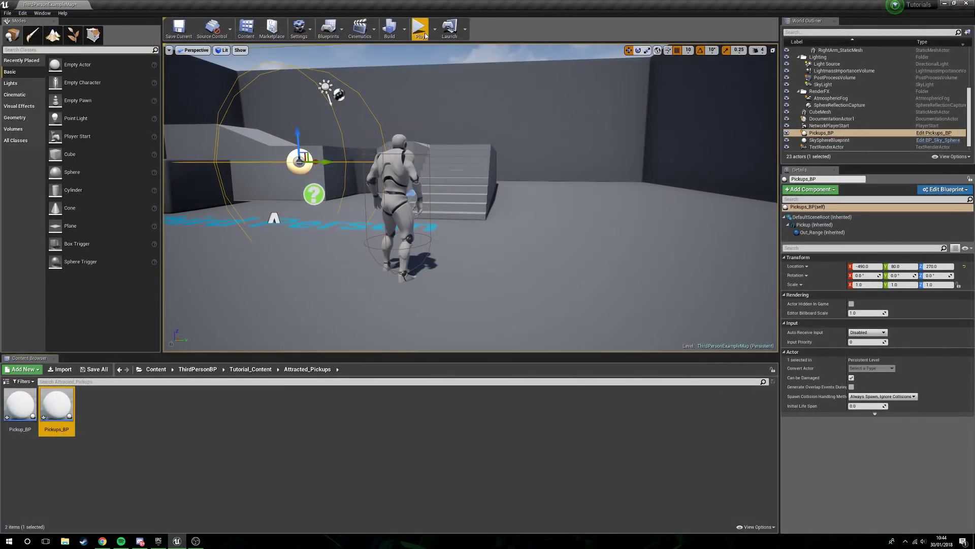
left_click(419, 27)
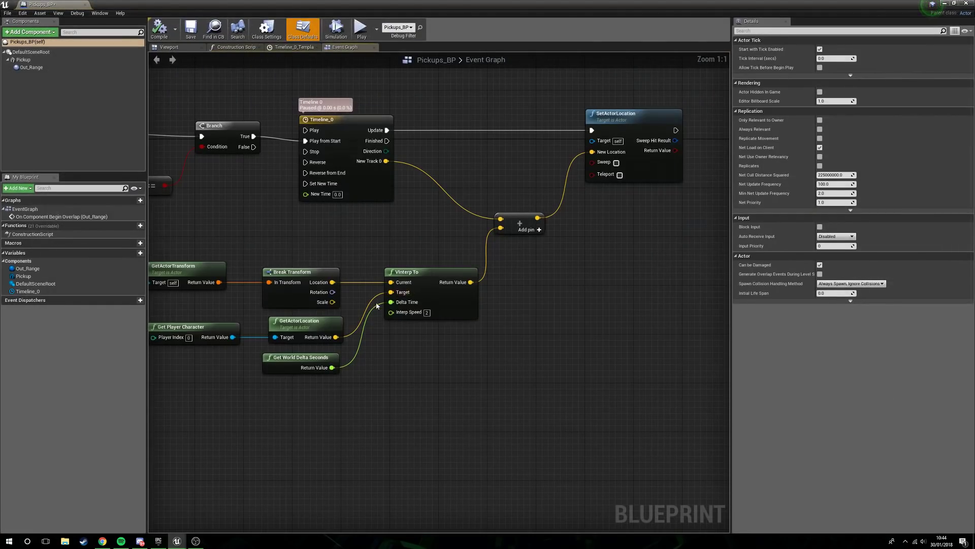
mouse_move(408, 312)
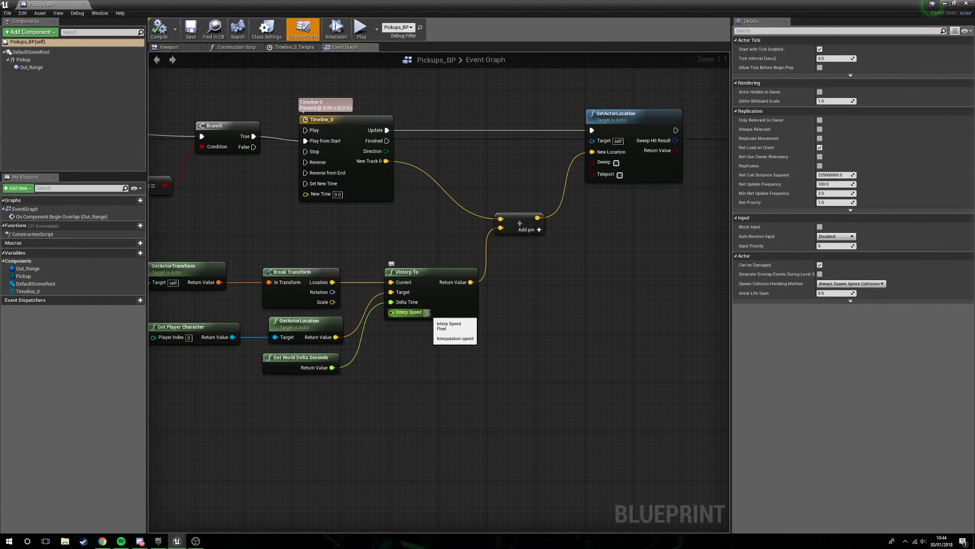
type("15")
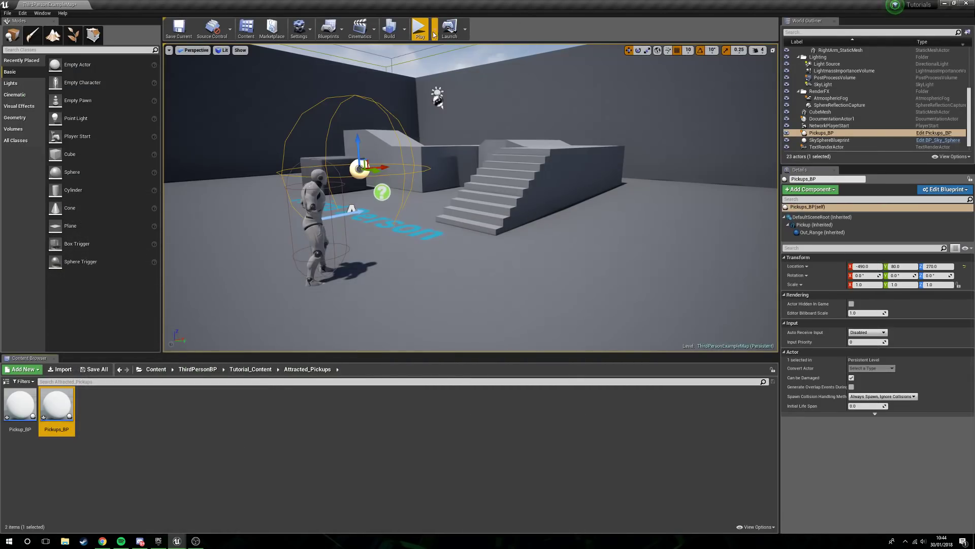
left_click(420, 28)
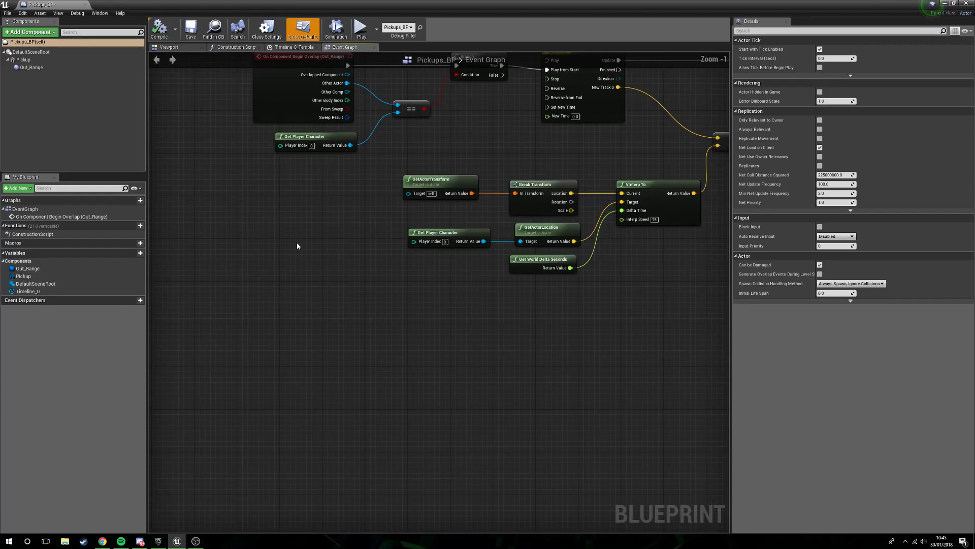
Add a Pickup begin-overlap event that, after the player check, calls Destroy Actor
right_click(23, 59)
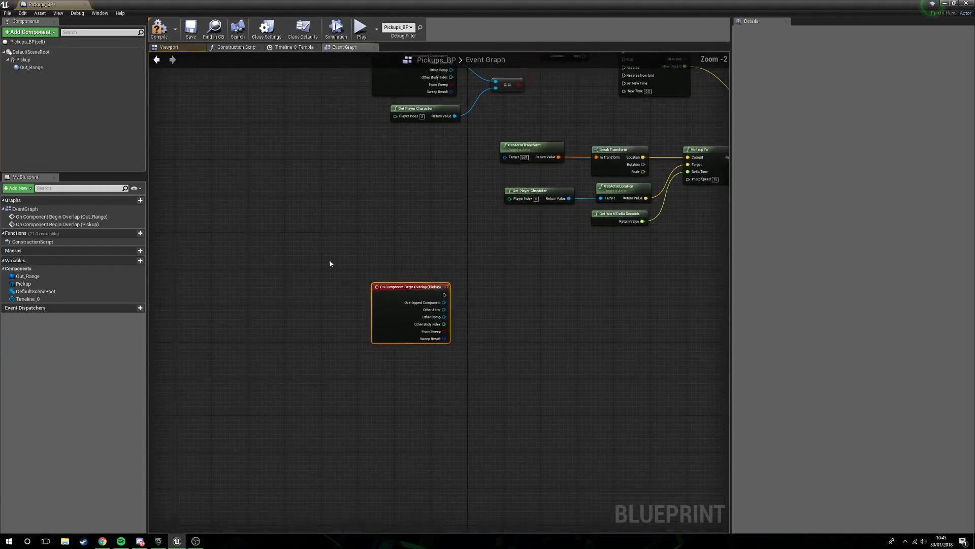
scroll("down", 3)
type("destr")
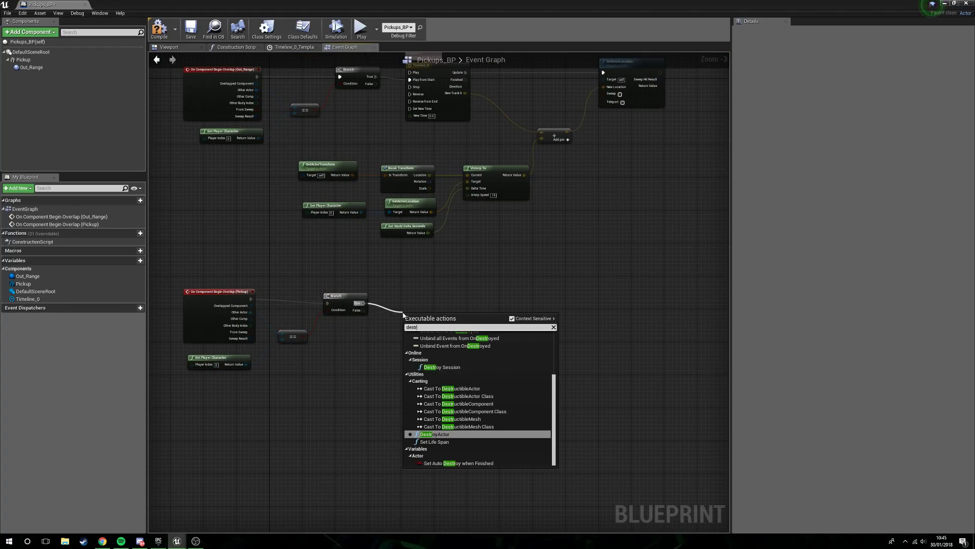
left_click(433, 434)
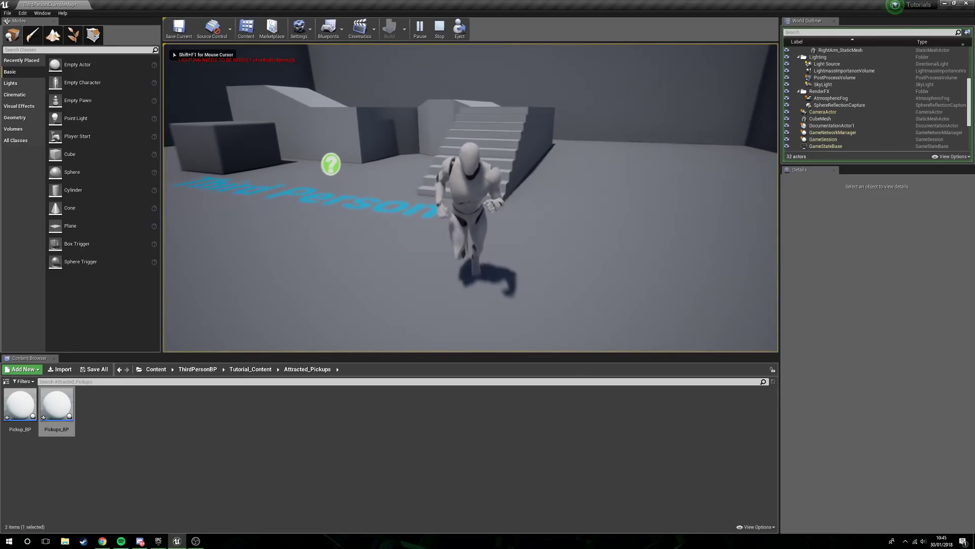
Playtest collecting the pickup, then duplicate Pickups_BP into Pickups_BP2 and Pickups_BP3 and play again
left_click(419, 28)
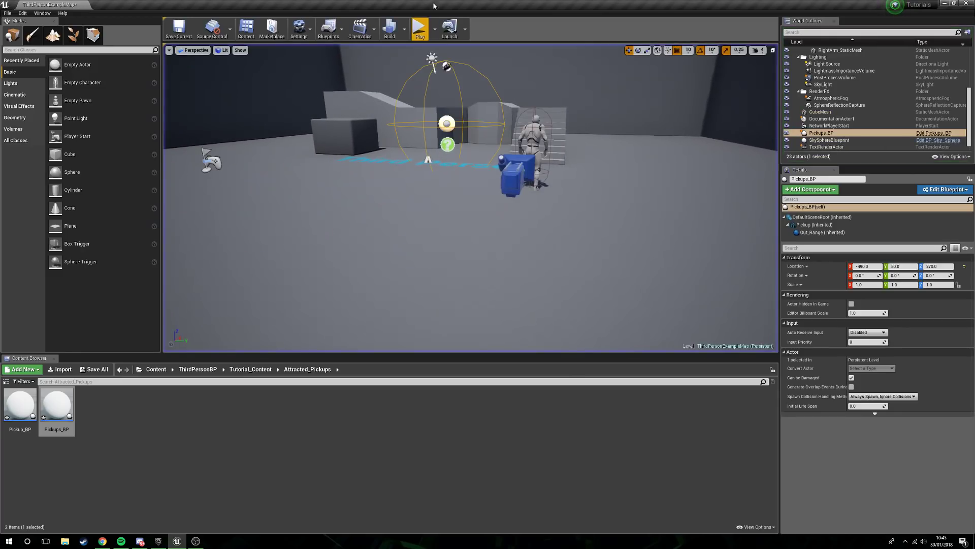
left_click(419, 28)
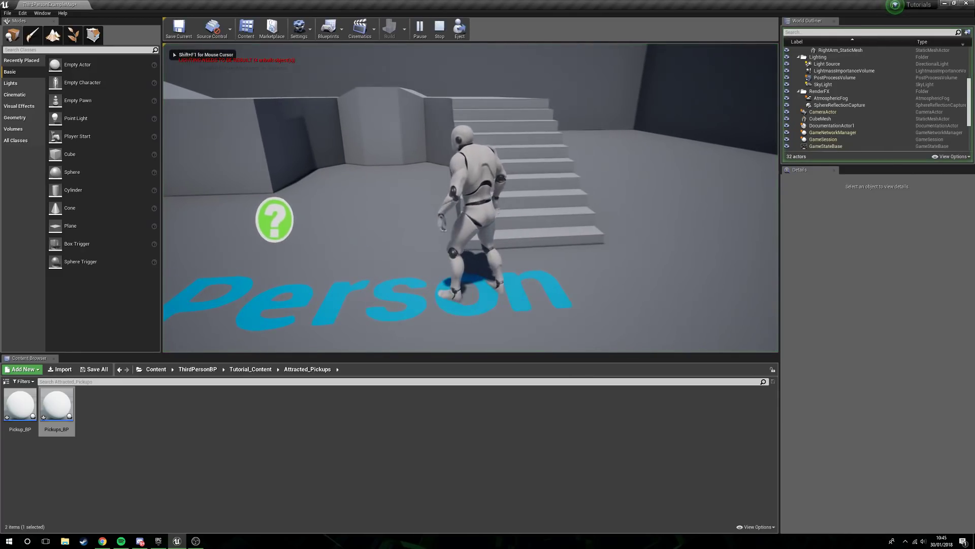
left_click(419, 28)
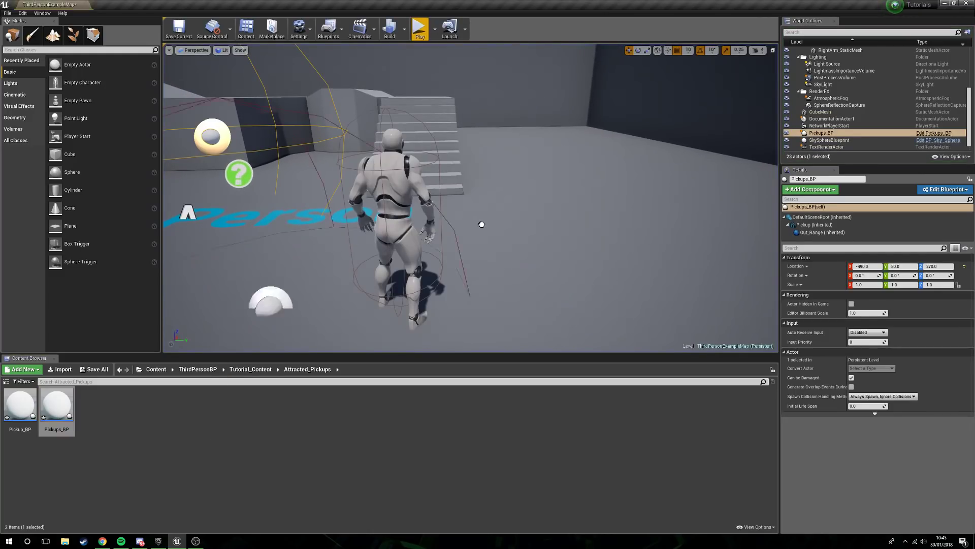
left_click(429, 29)
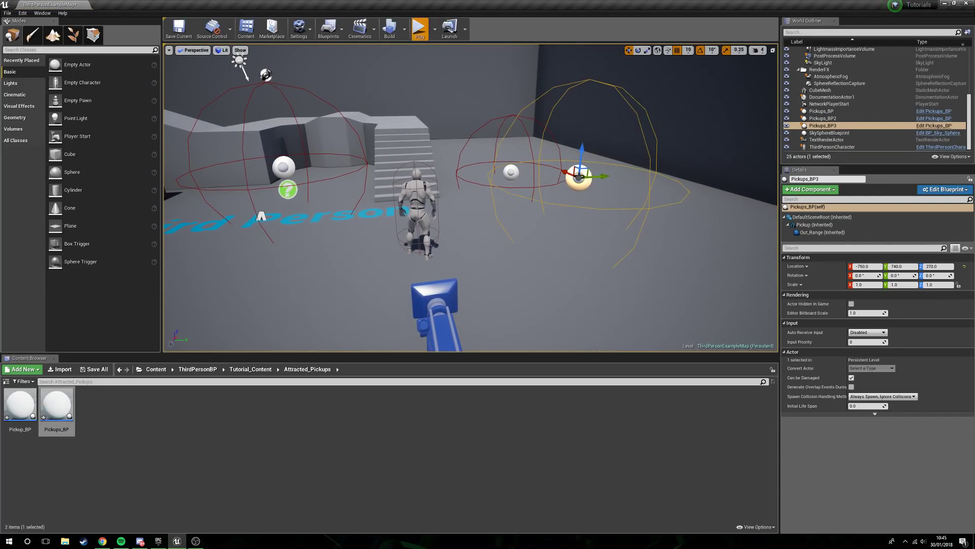
left_click(419, 28)
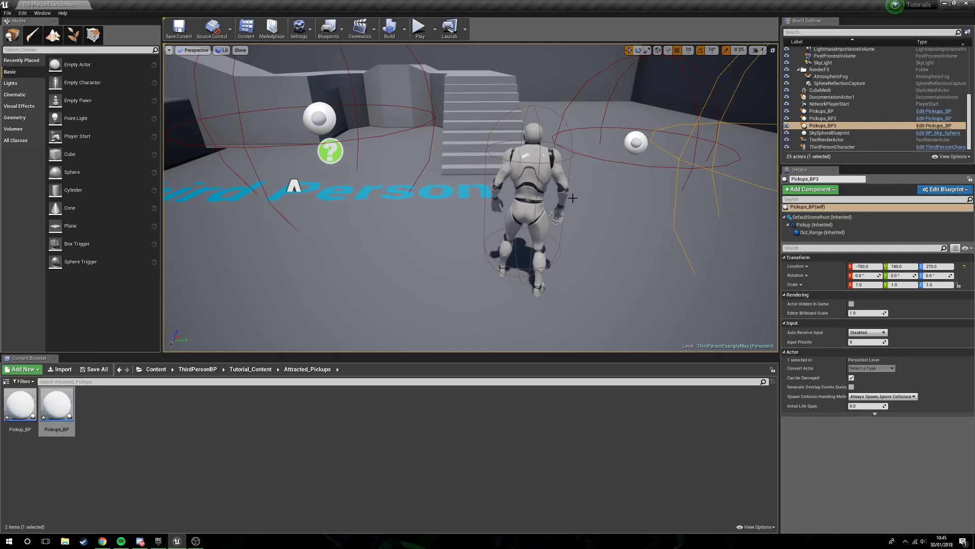
mouse_move(528, 134)
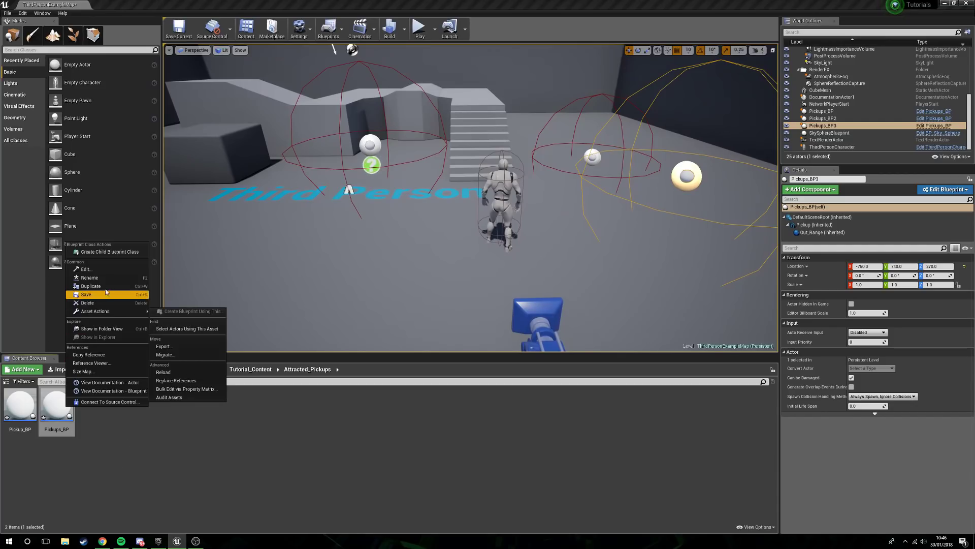
Duplicate Pickups_BP as Pickups_RSP_BP and swap Destroy Actor for Set Actor Hidden In Game
left_click(90, 286)
type("Pickups_RSP_BP")
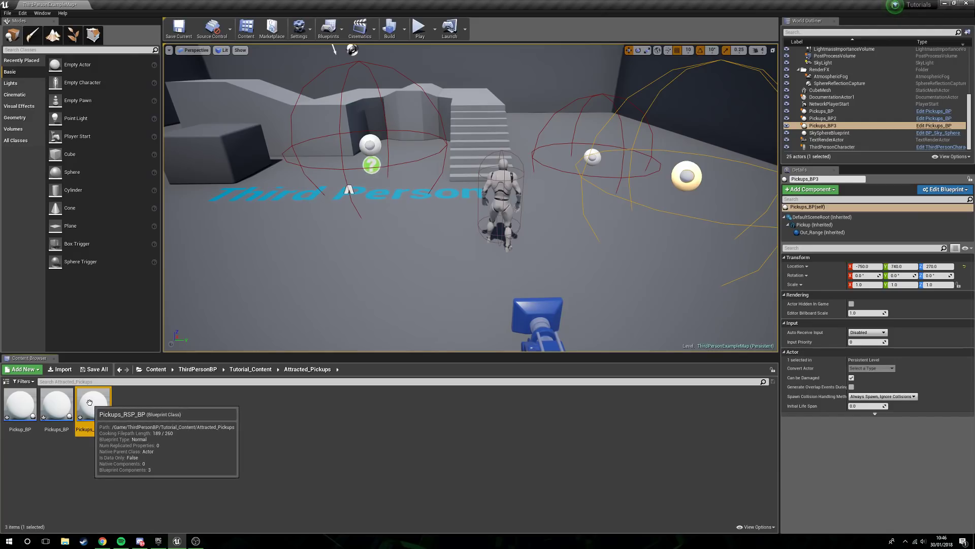
double_click(93, 404)
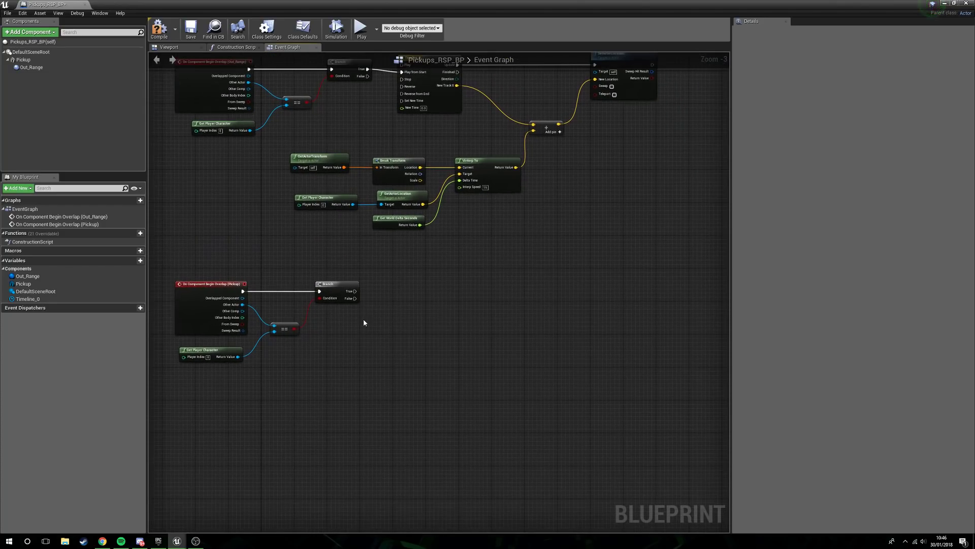
left_click_drag(355, 291, 429, 336)
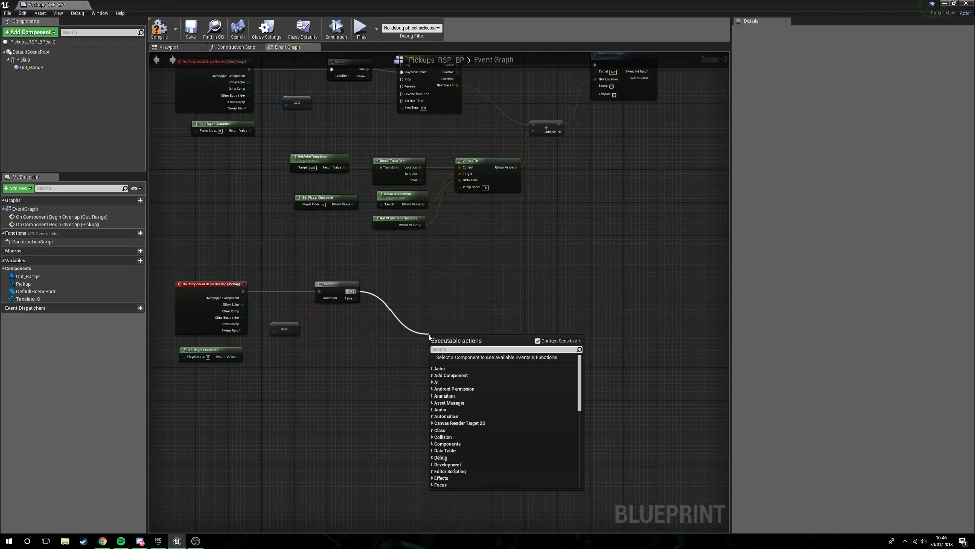
type("set vis")
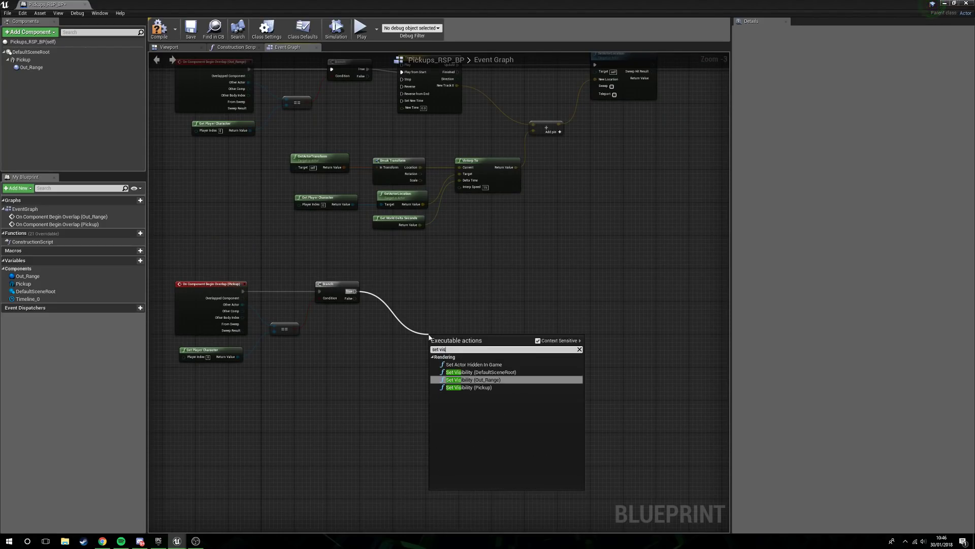
left_click(474, 364)
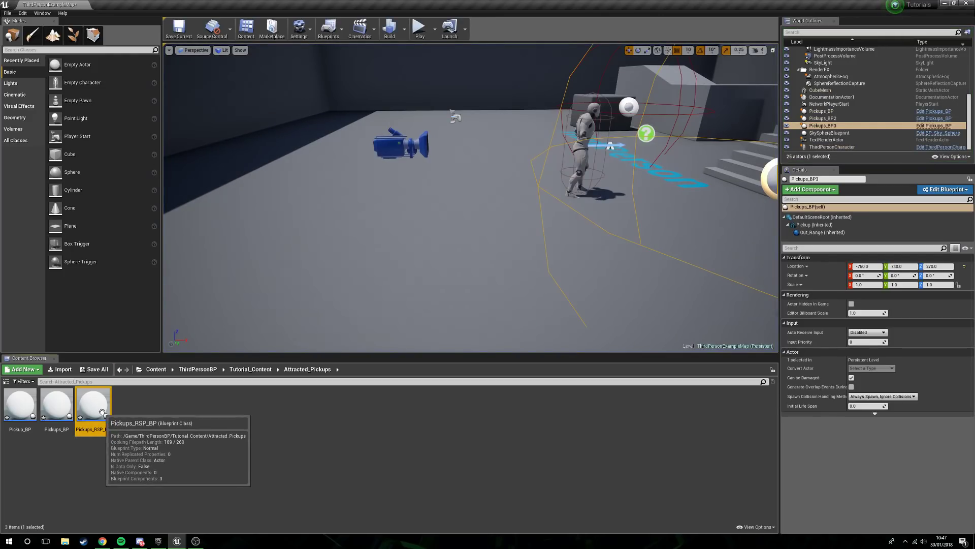
Add a Set Timer by Event after the hide action with Time set to 5 seconds
double_click(90, 401)
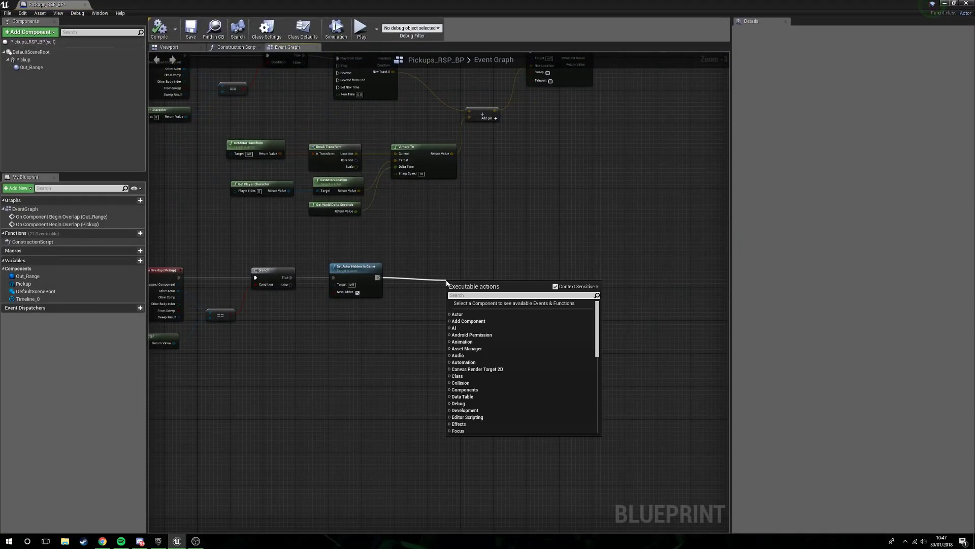
type("timer")
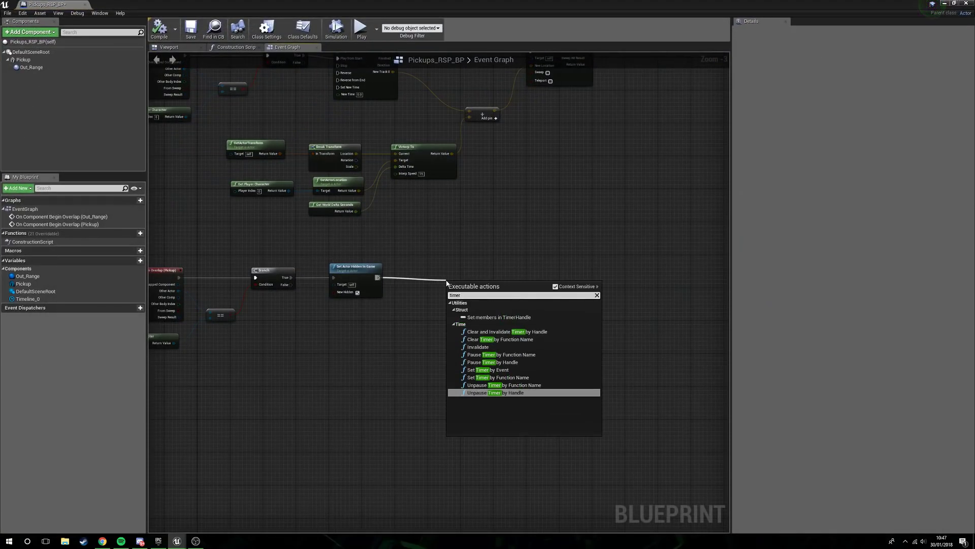
left_click(489, 370)
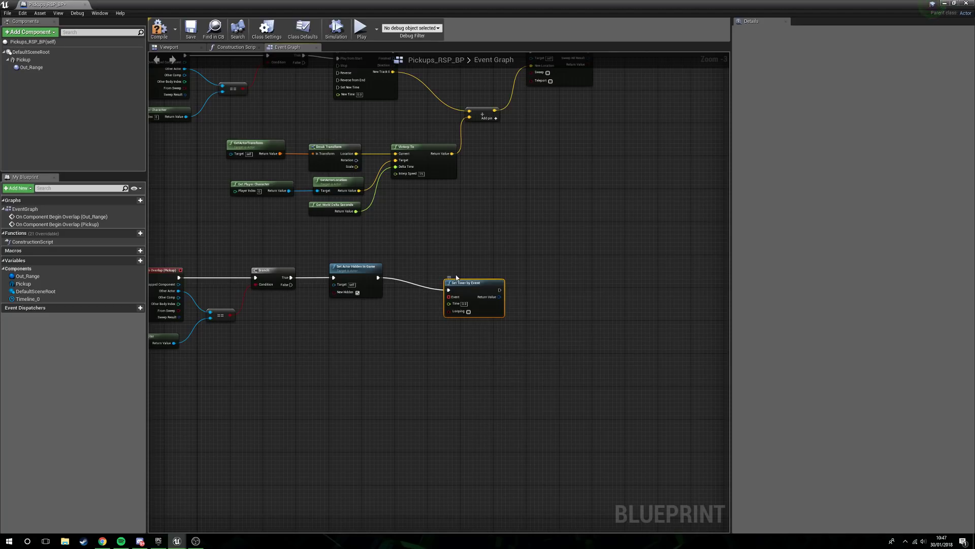
left_click_drag(463, 282, 460, 270)
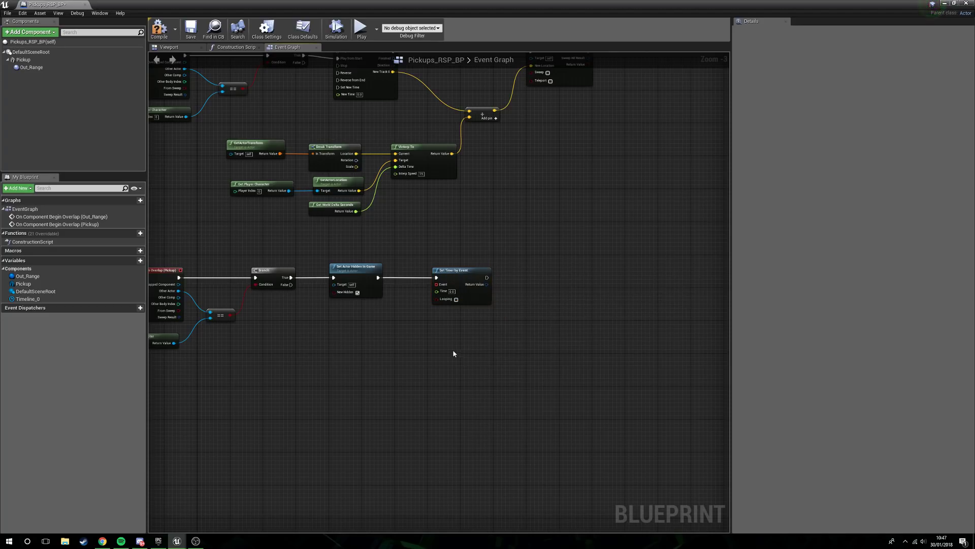
scroll("down", 3)
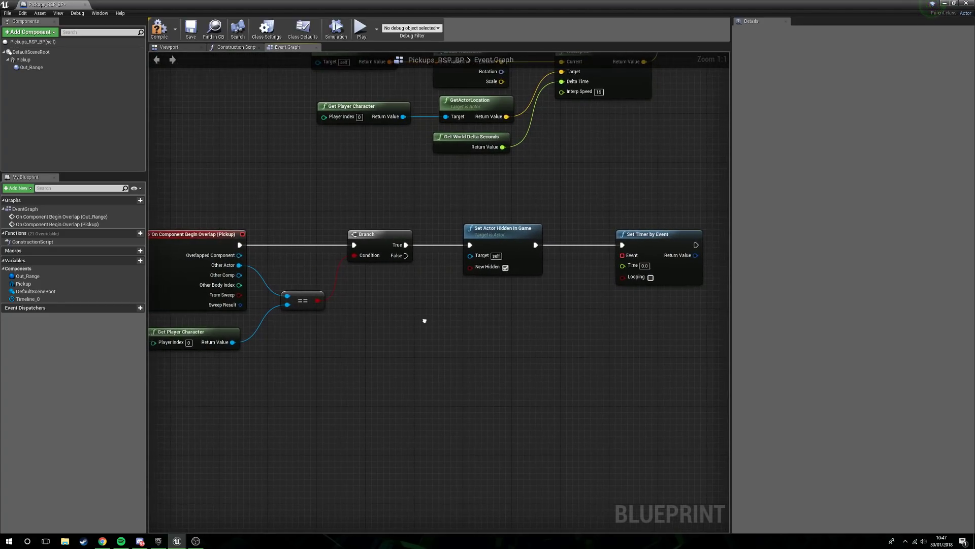
scroll("down", 3)
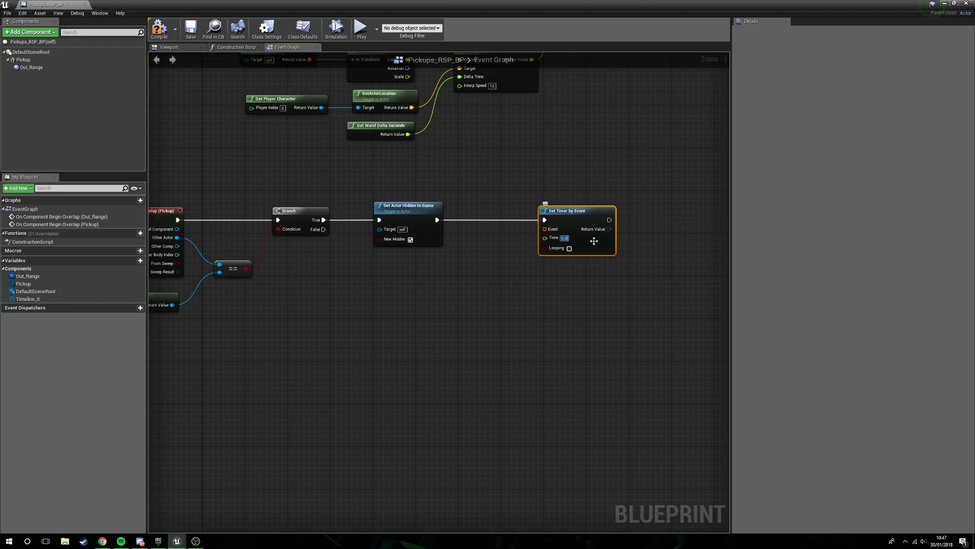
type("5")
type("cu")
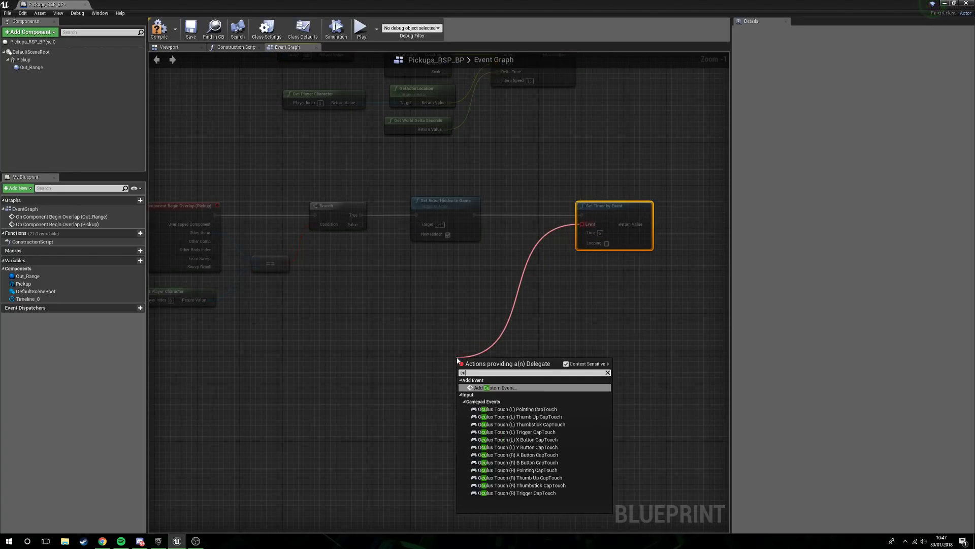
Create a Respawn custom event that runs Set Actor Hidden in Game with New Hidden unchecked
left_click(492, 387)
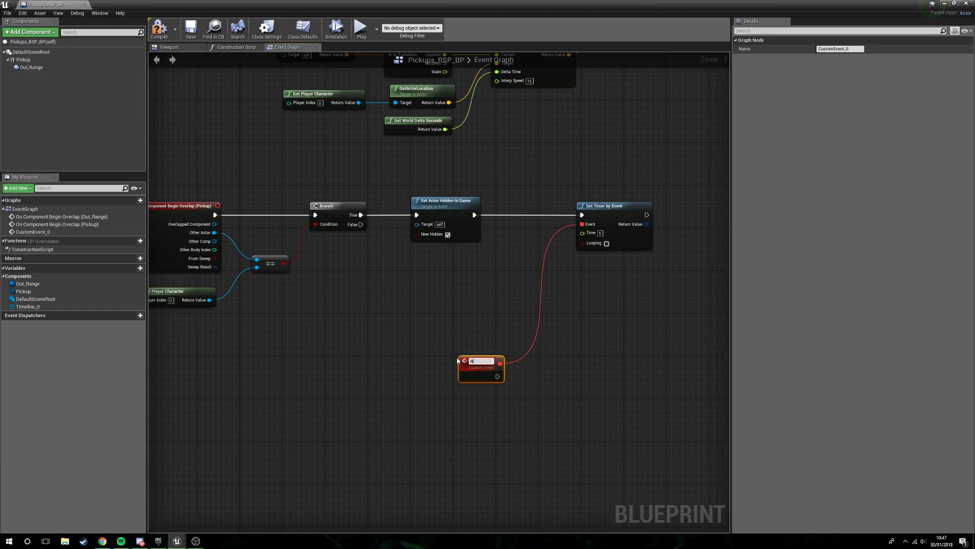
type("Respawn")
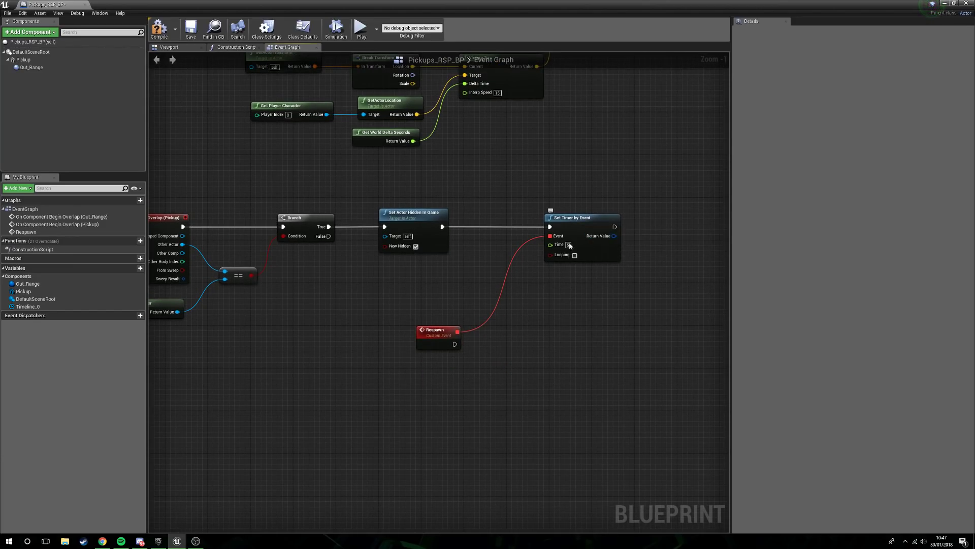
left_click_drag(454, 345, 528, 379)
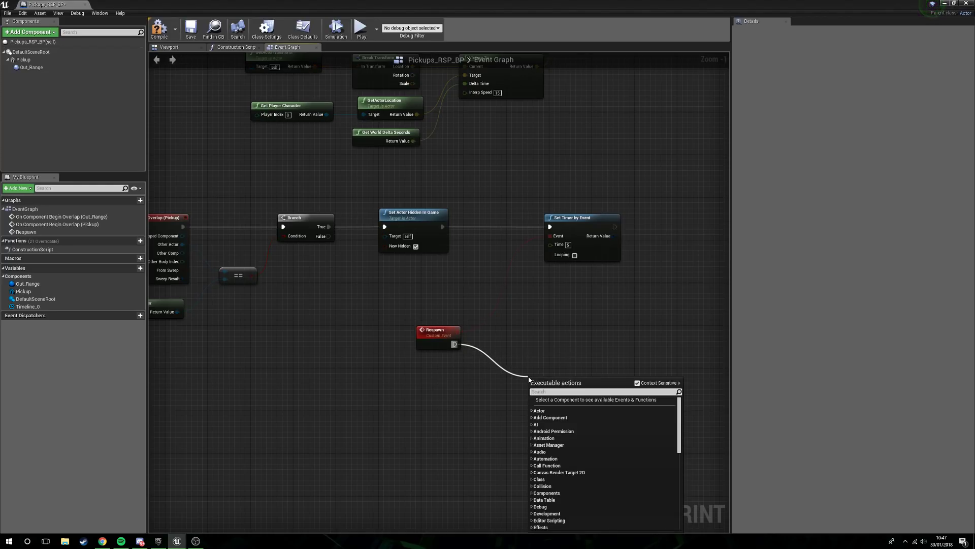
type("set actor hidd")
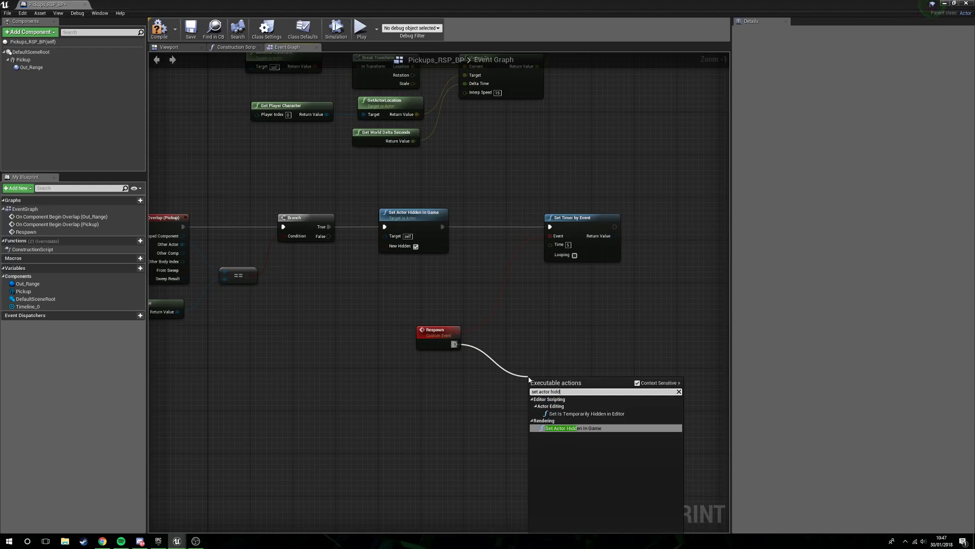
left_click(572, 428)
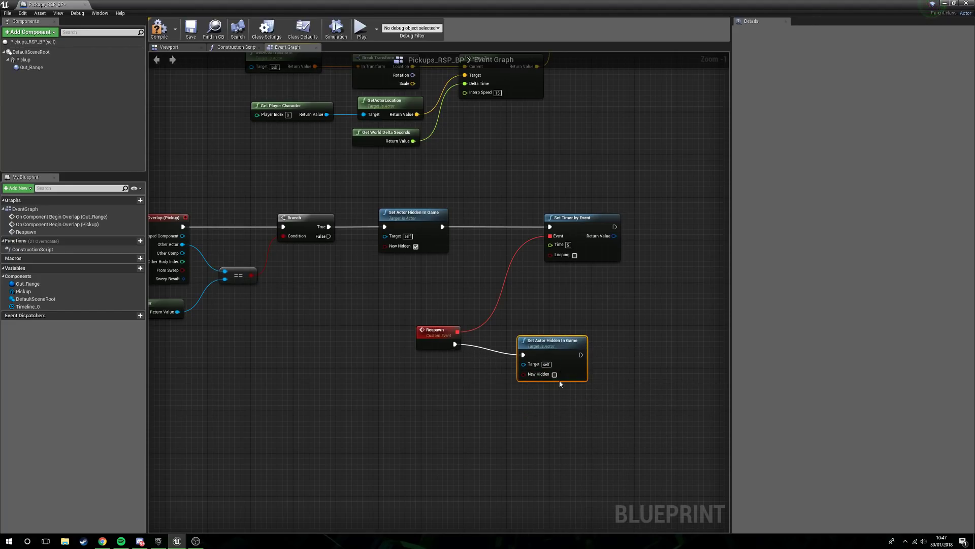
left_click_drag(551, 341, 567, 329)
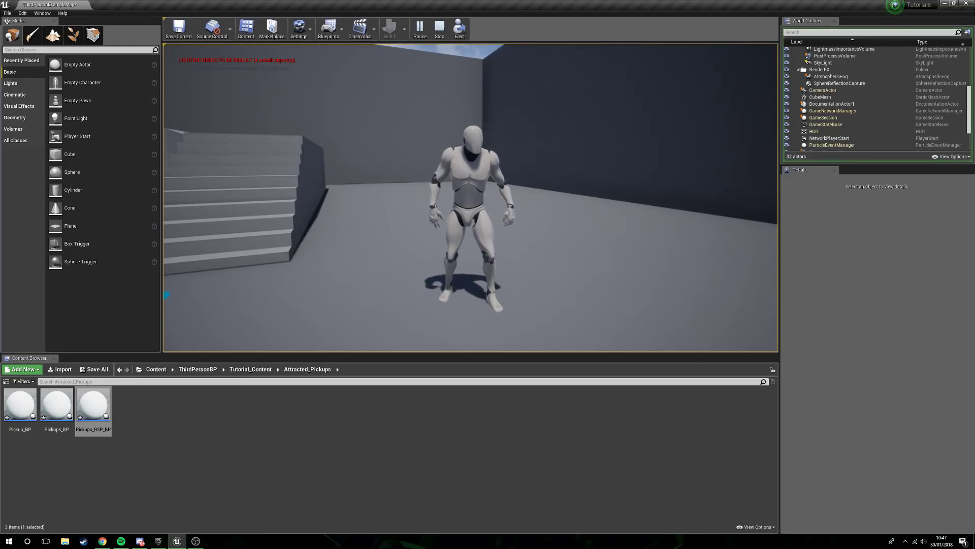
Playtest running into the pickup, stop play, and reopen Pickups_RSP_BP for editing
left_click(439, 29)
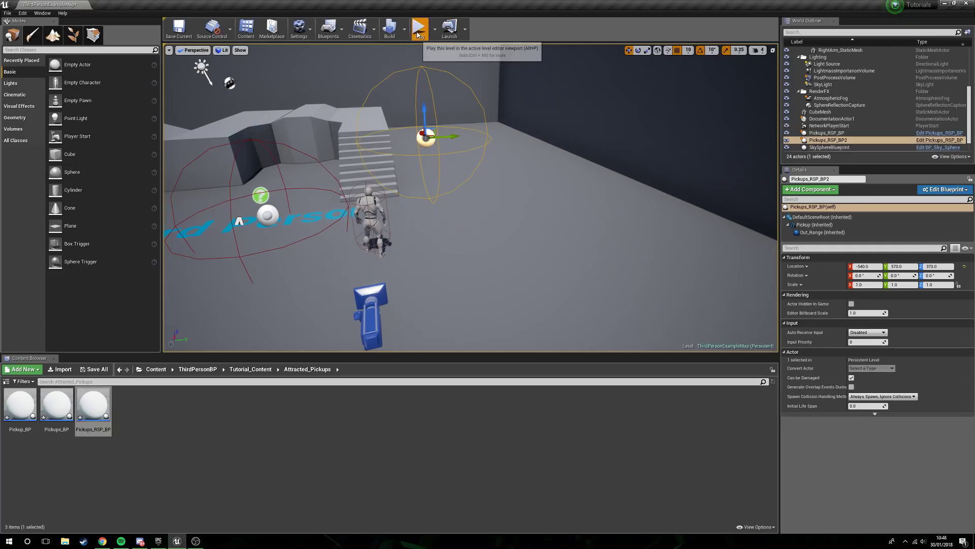
left_click(418, 27)
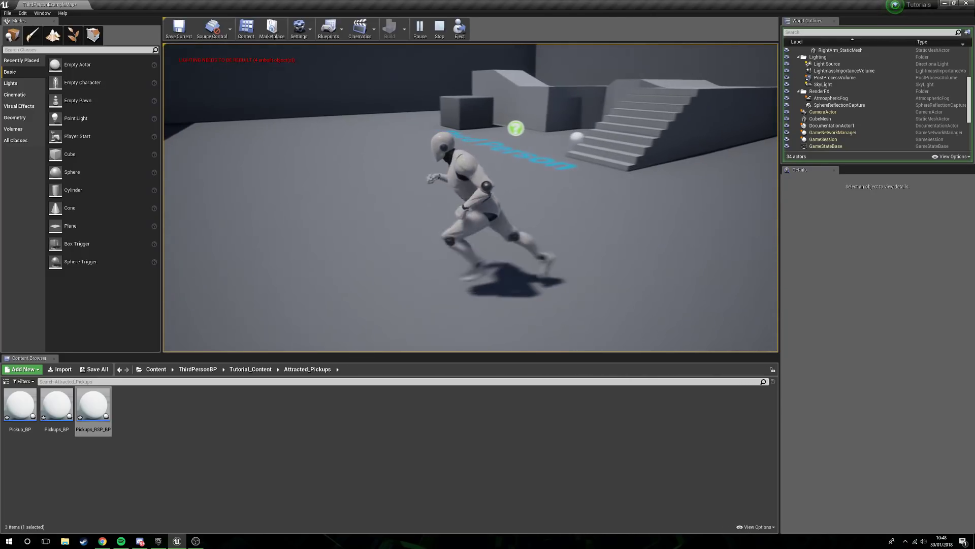
left_click(439, 27)
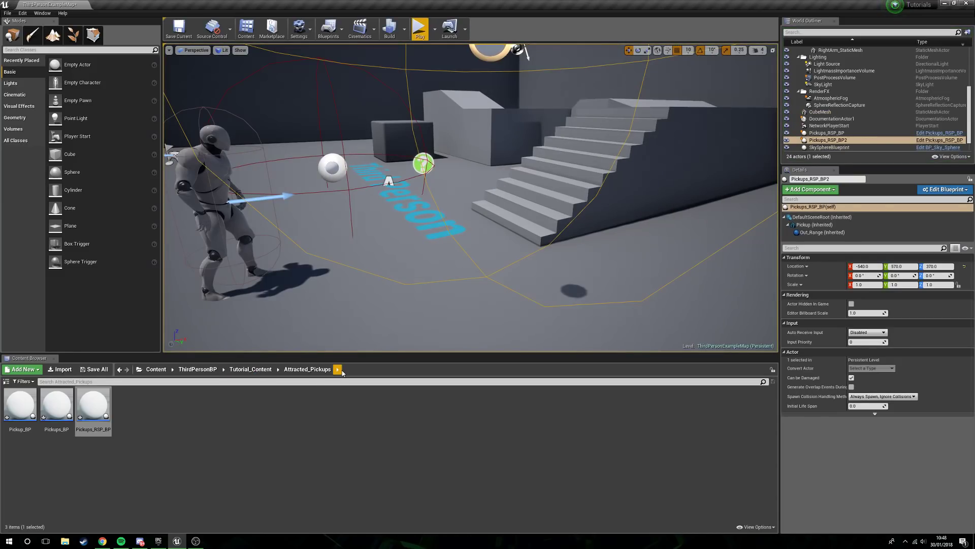
double_click(92, 403)
type("br")
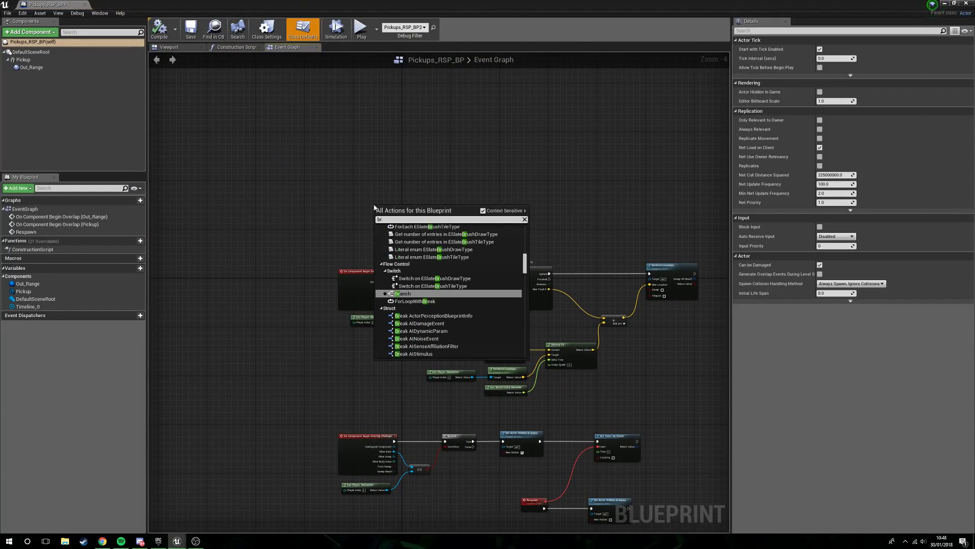
At BeginPlay promote GetActorLocation's result to Start_Point, and add SetActorLocation after Respawn
type("begin pla")
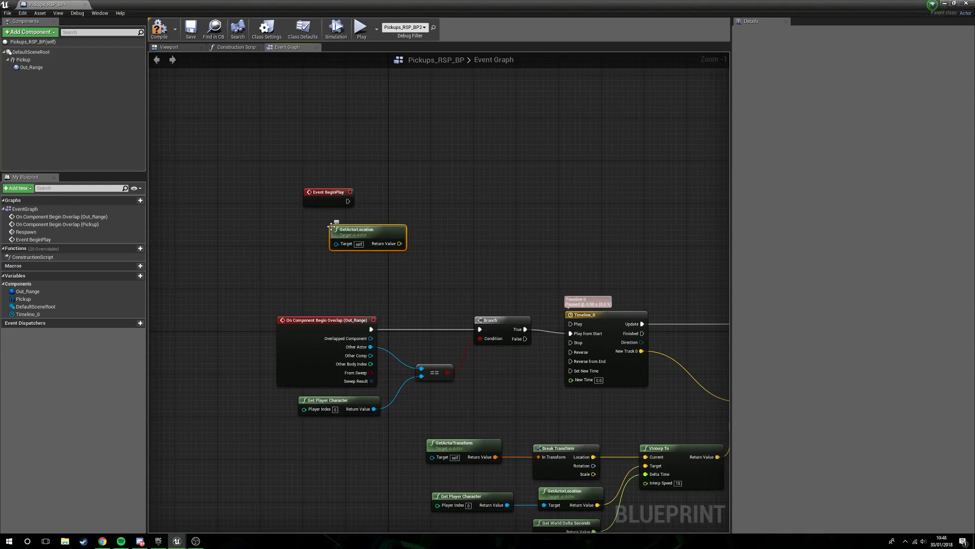
left_click_drag(367, 229, 299, 235)
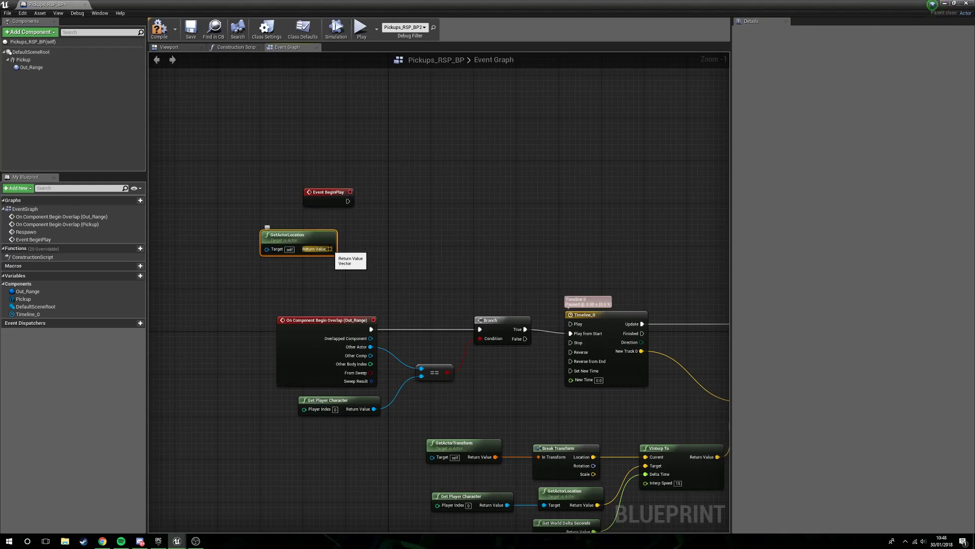
left_click_drag(331, 248, 420, 247)
type("set actor lo")
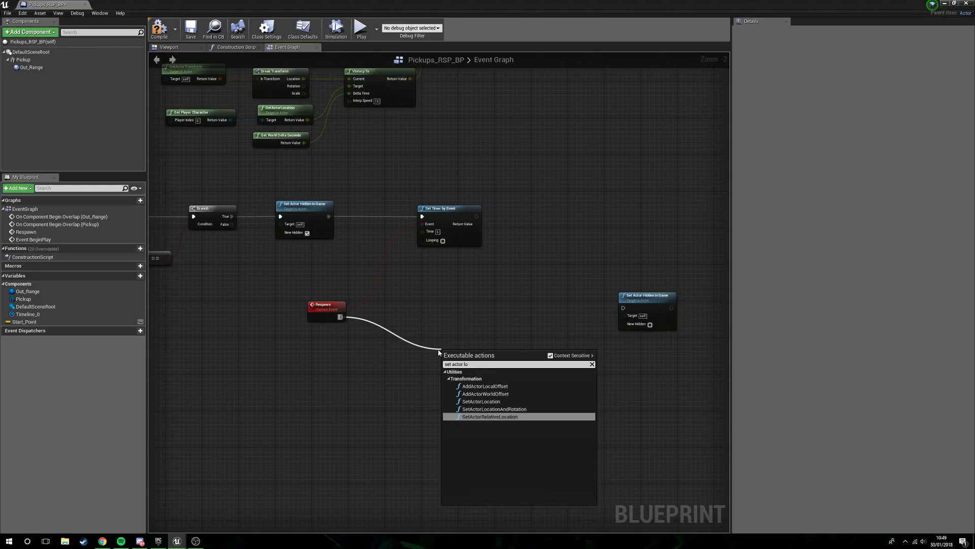
left_click(480, 401)
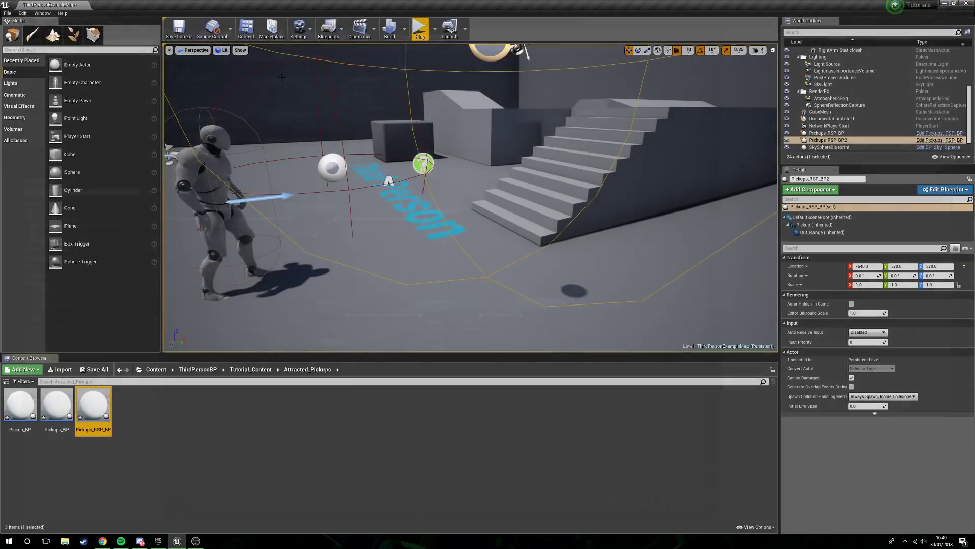
left_click(418, 27)
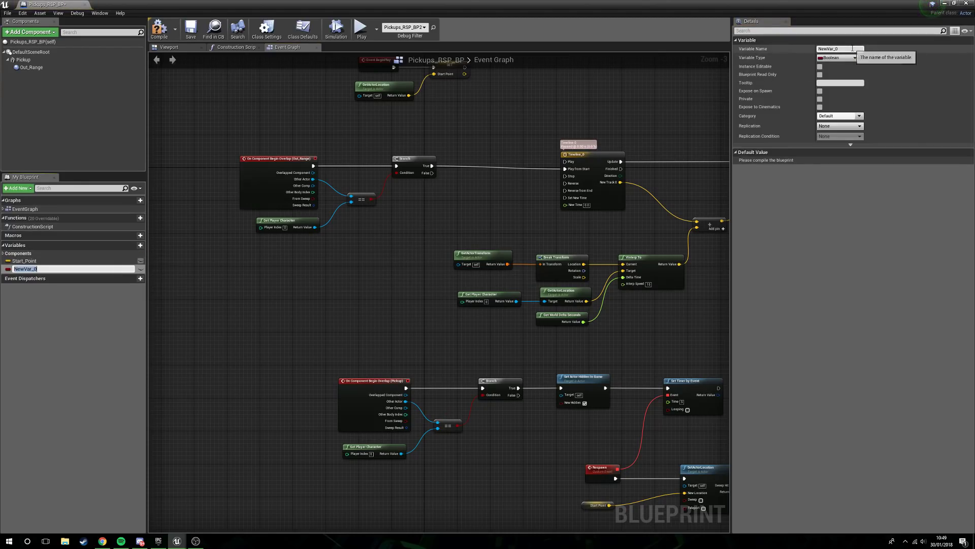
Add a Boolean named Collected and a Branch on it gating Timeline_0's Play from Start
type("Co")
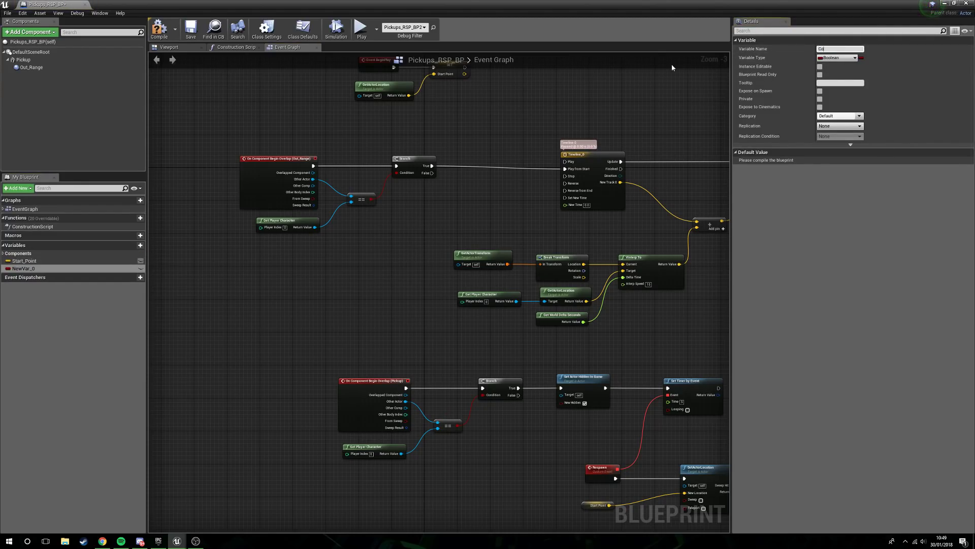
type("Collected")
type("branch")
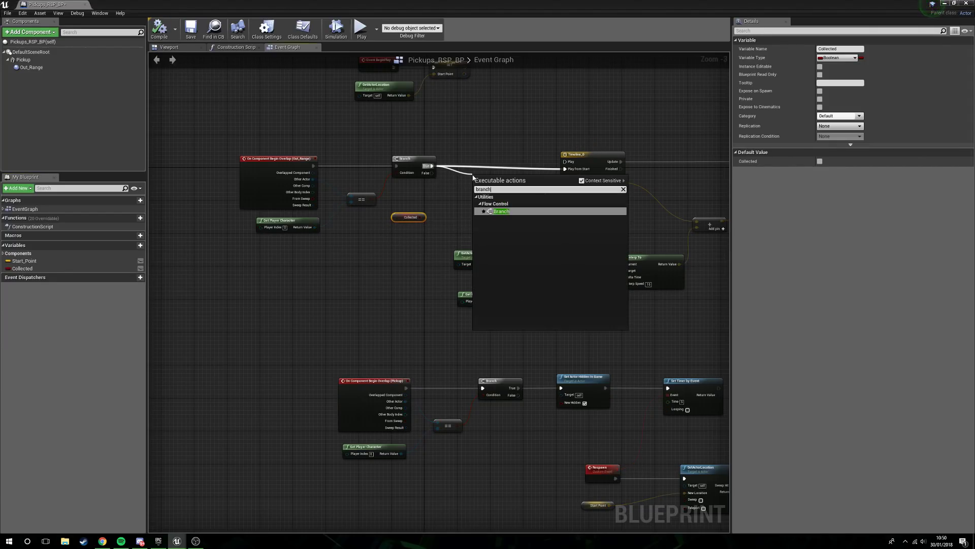
left_click(501, 212)
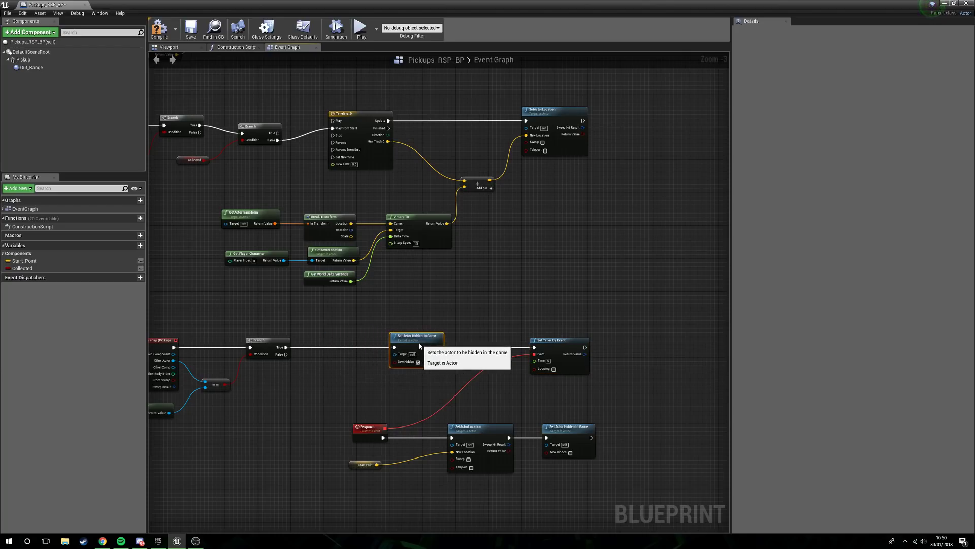
left_click(22, 268)
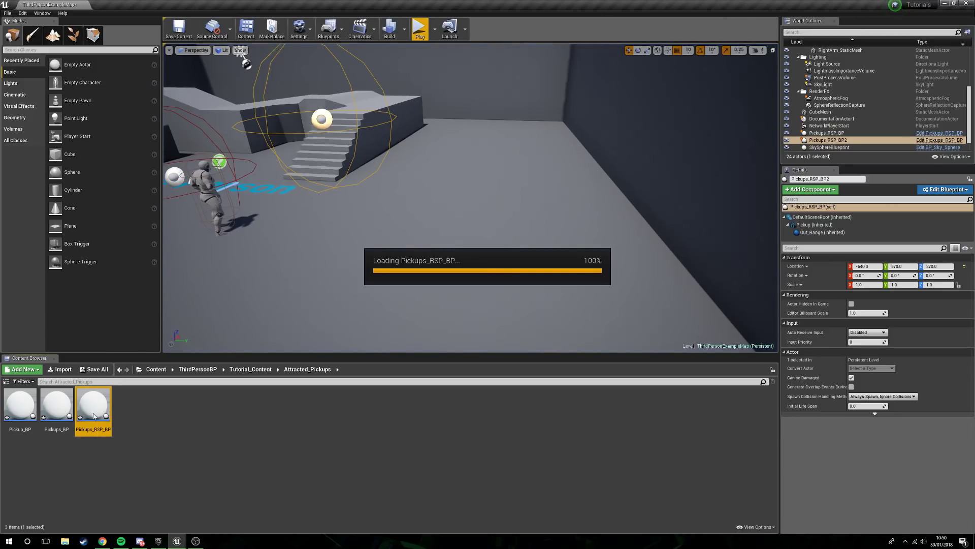
Branch the Pickup overlap on Collected and set Collected before Set Actor Hidden in Game
double_click(94, 403)
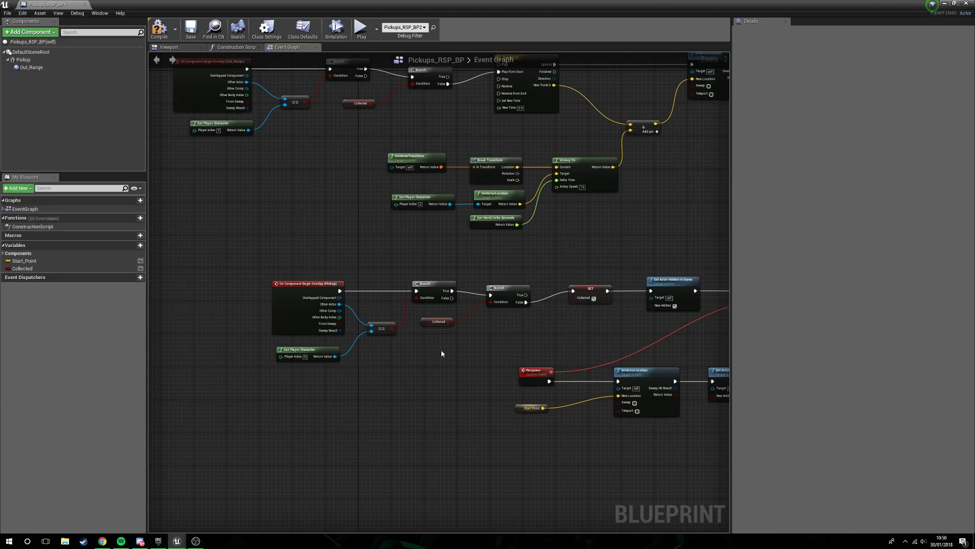
left_click(438, 313)
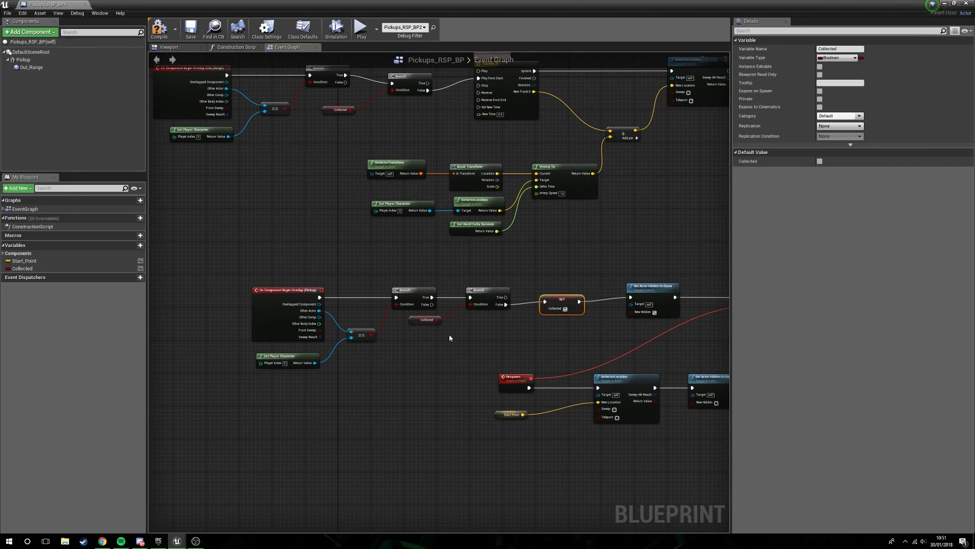
scroll("down", 3)
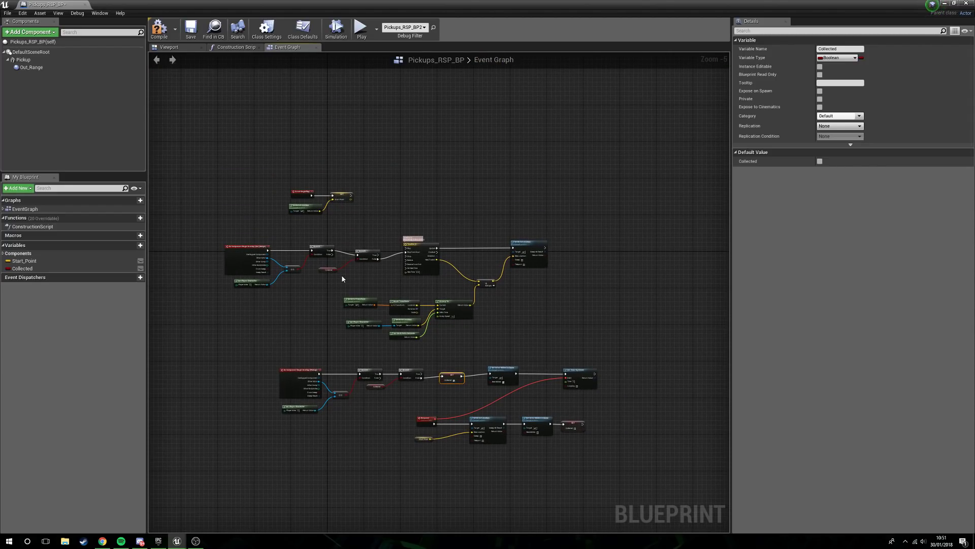
mouse_move(178, 20)
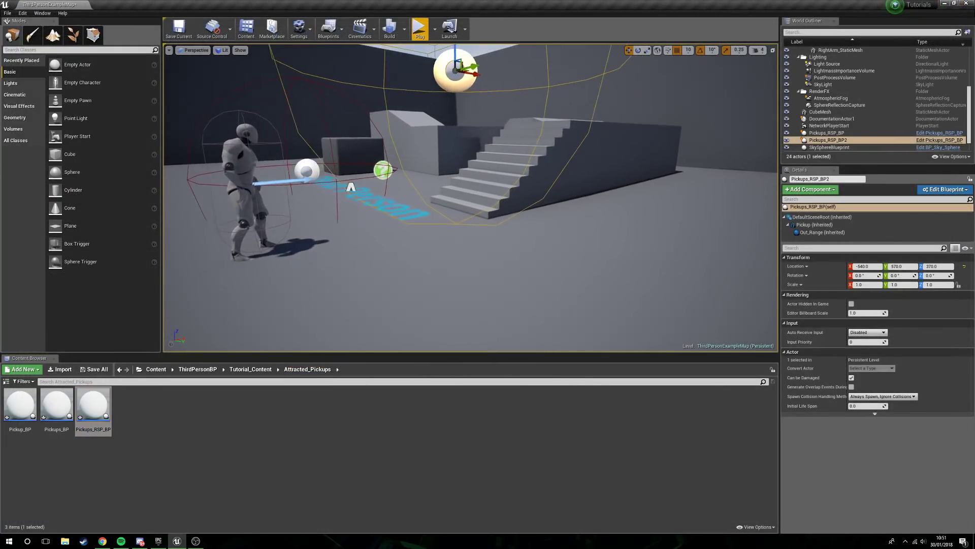
Select Pickups_BP in the World Outliner and start a play session of the level
left_click(419, 27)
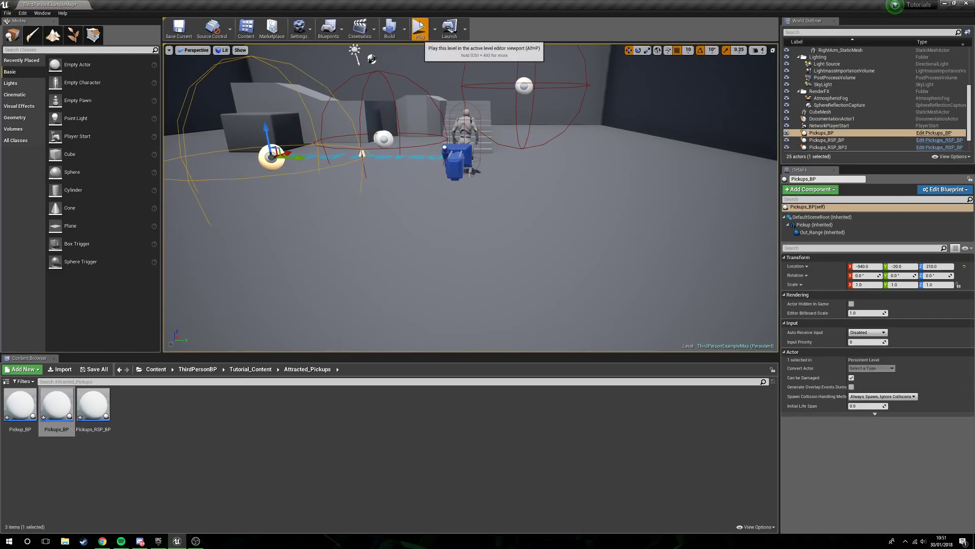
left_click(419, 28)
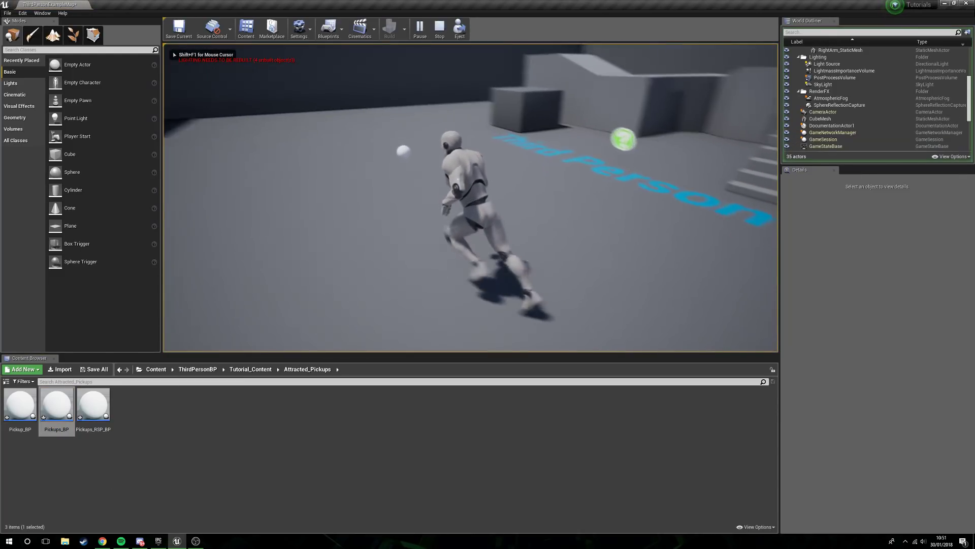